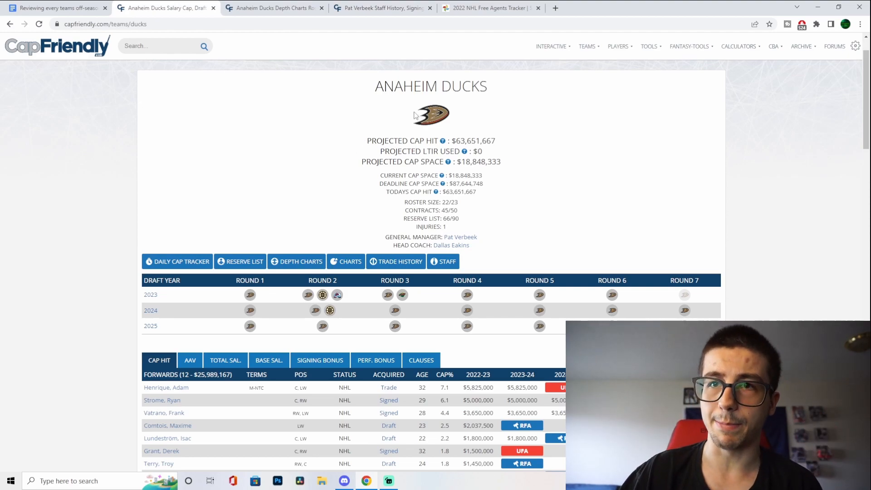
# - Scroll down the Ducks page, then bring up Pat Verbeek's staff history and signings page
pyautogui.scroll(-3)
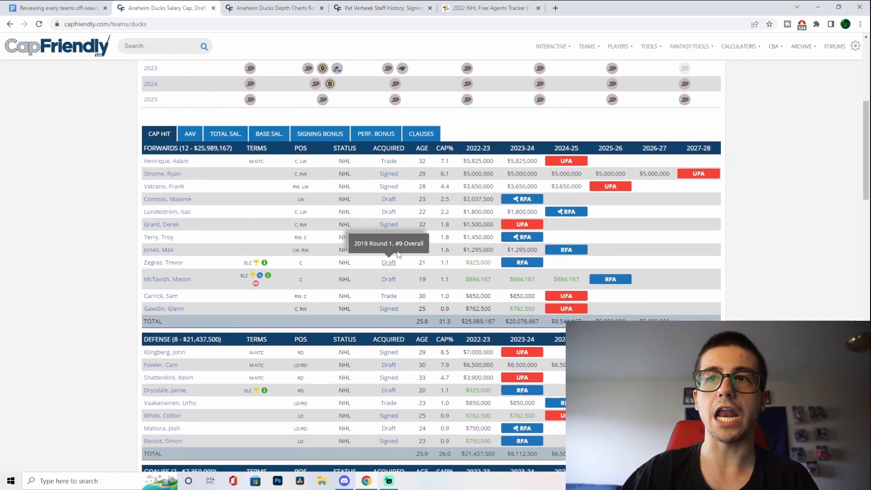
pyautogui.scroll(-3)
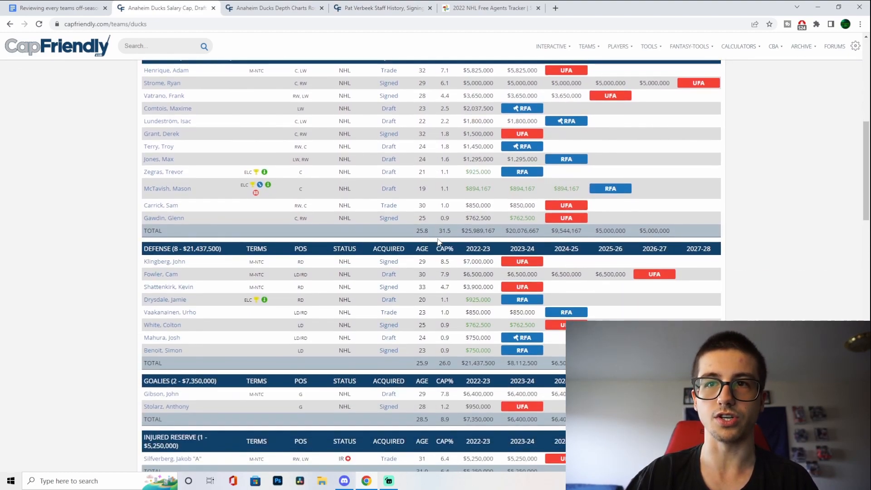
pyautogui.scroll(-3)
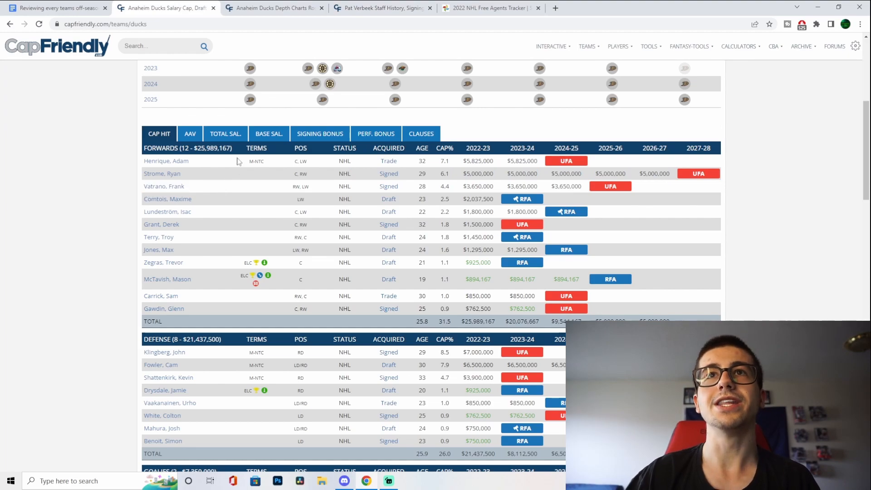
pyautogui.moveTo(355, 21)
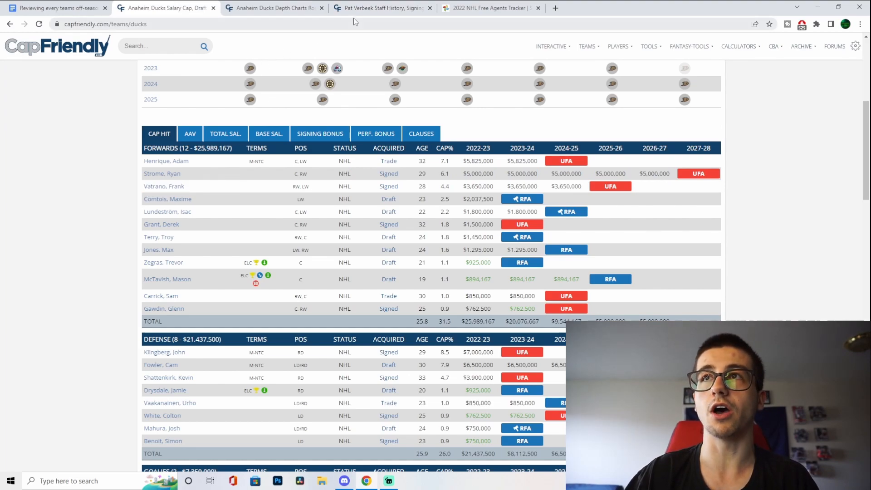
pyautogui.click(384, 9)
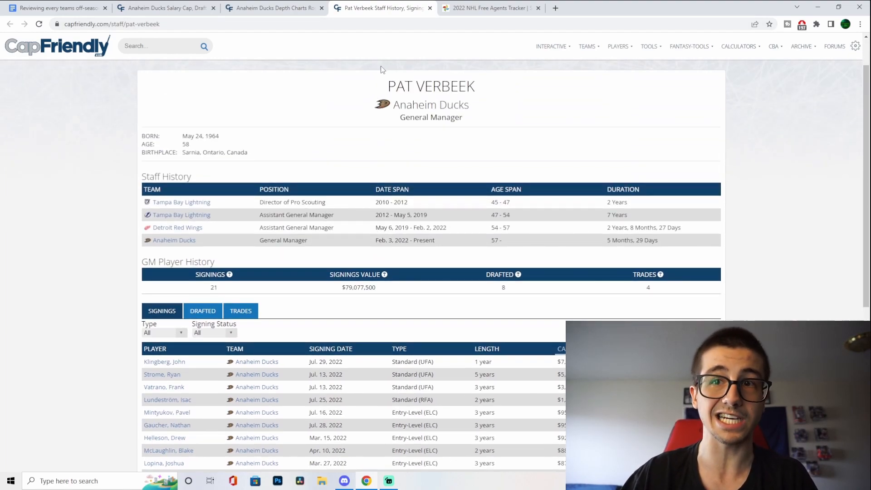
pyautogui.moveTo(364, 72)
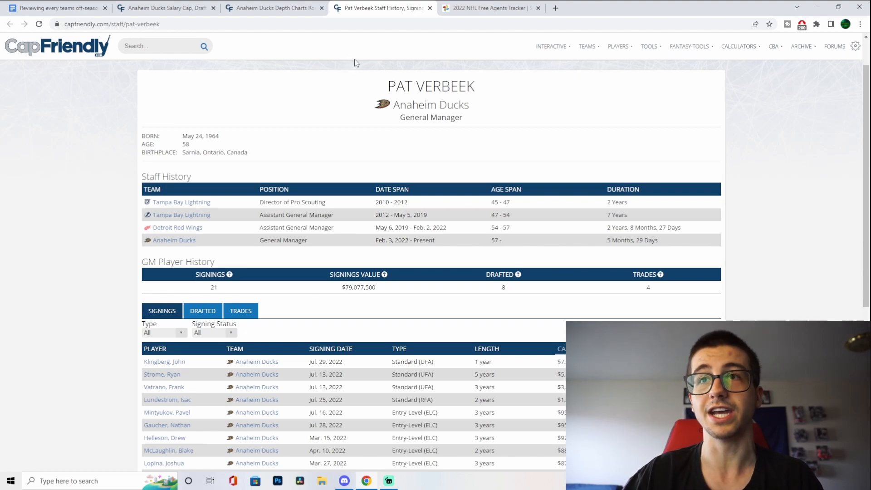
pyautogui.moveTo(368, 48)
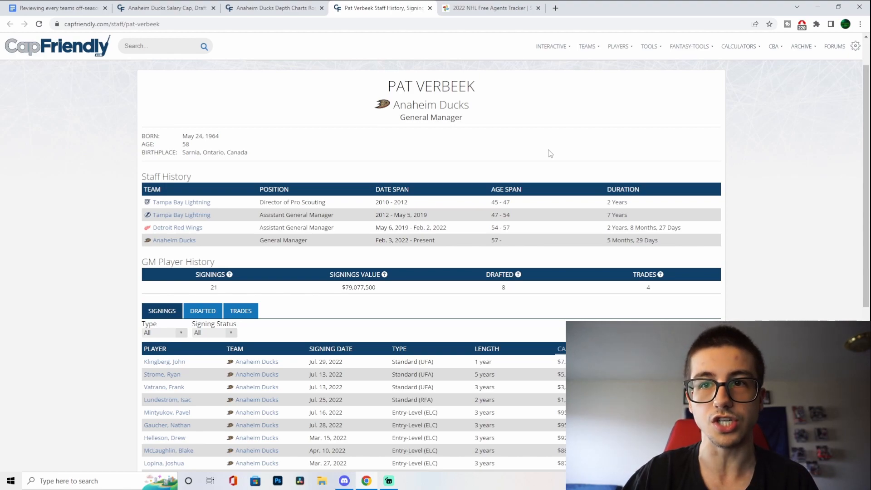
pyautogui.moveTo(481, 178)
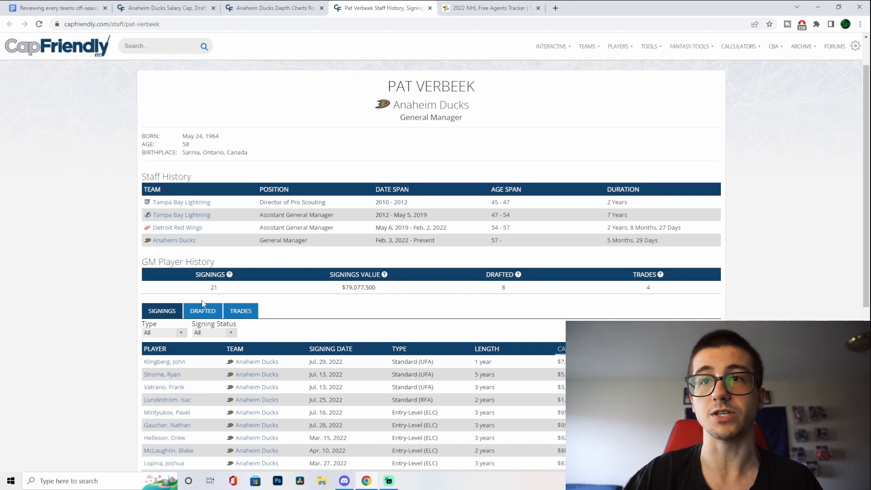
# - View Verbeek's drafted list, review Pavel Mintyukov's career stats, and return to the list
pyautogui.click(204, 310)
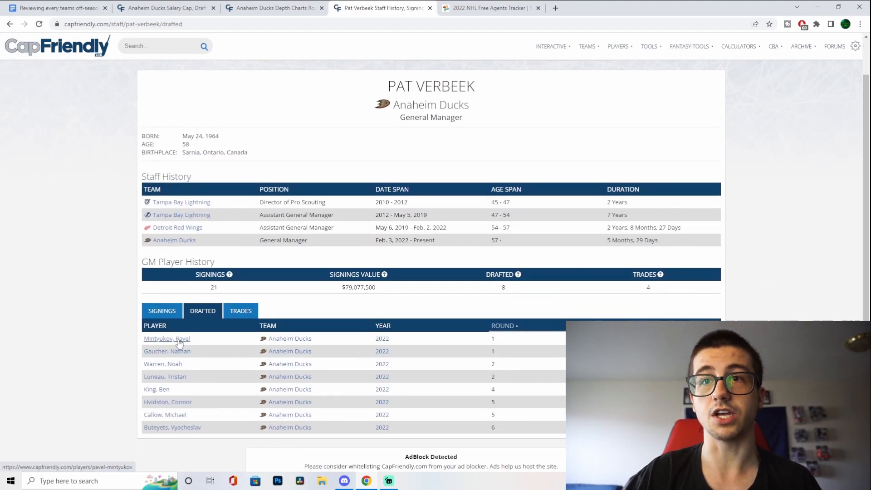
pyautogui.click(167, 338)
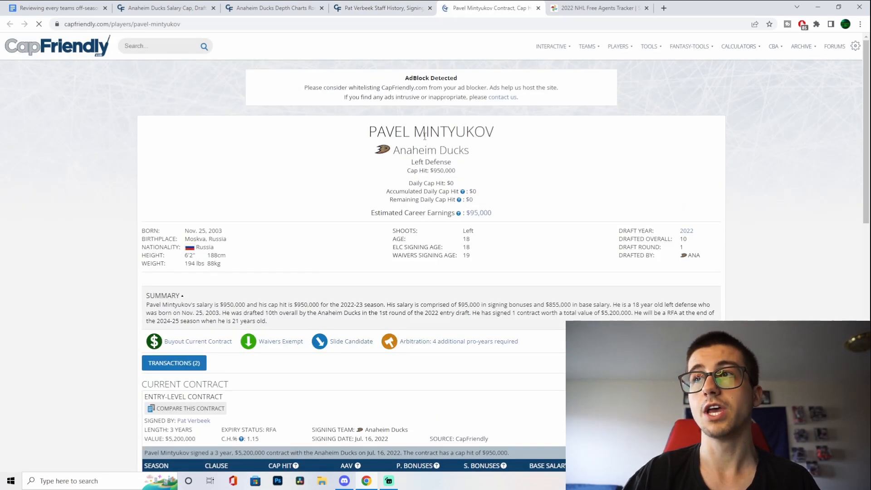
pyautogui.scroll(-3)
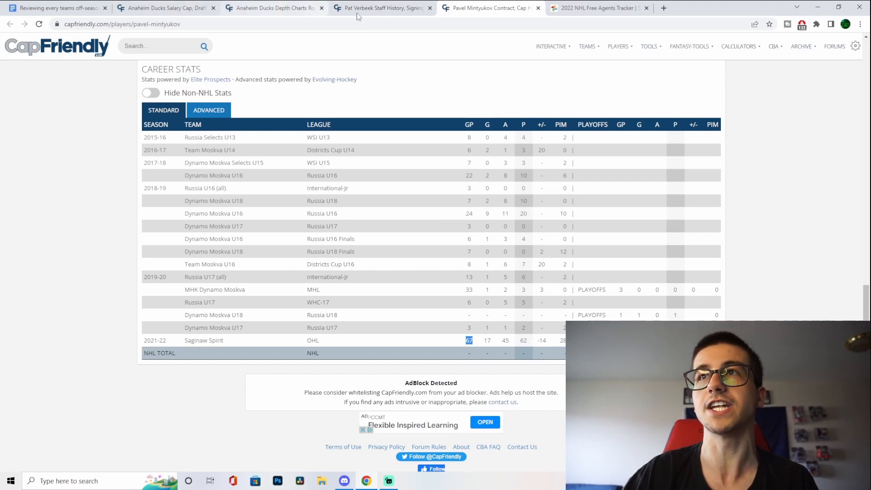
pyautogui.click(378, 9)
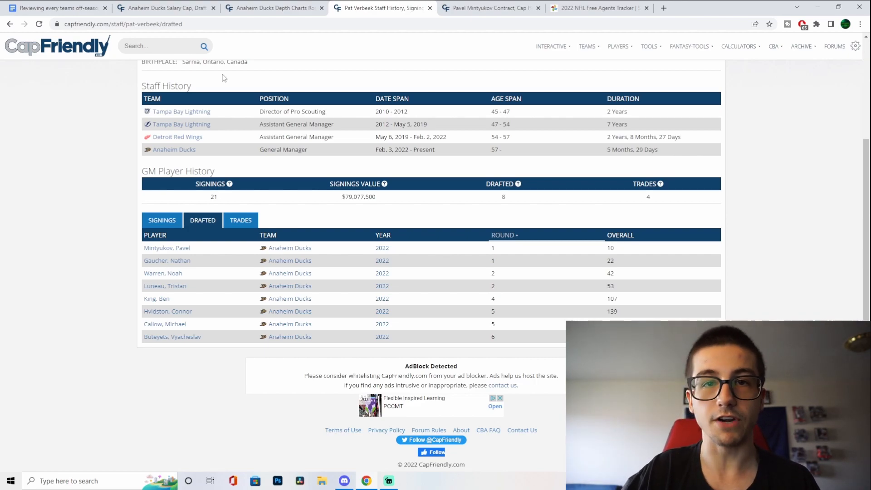
pyautogui.moveTo(207, 259)
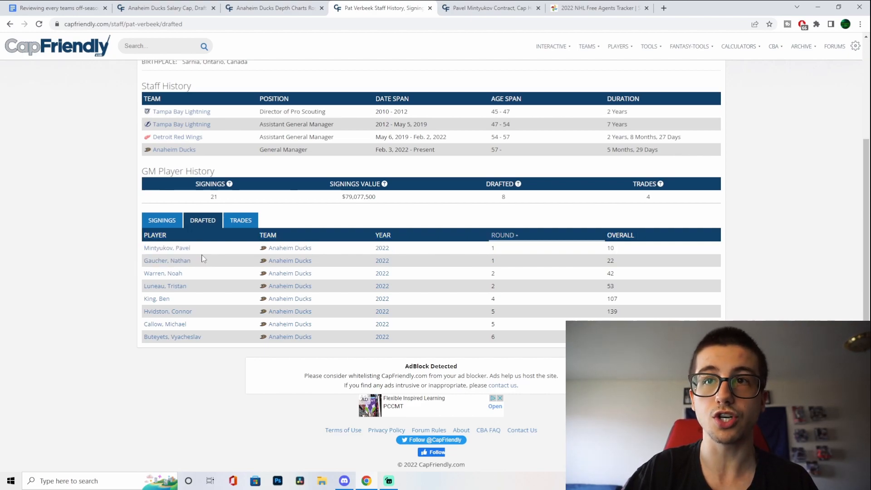
pyautogui.moveTo(176, 267)
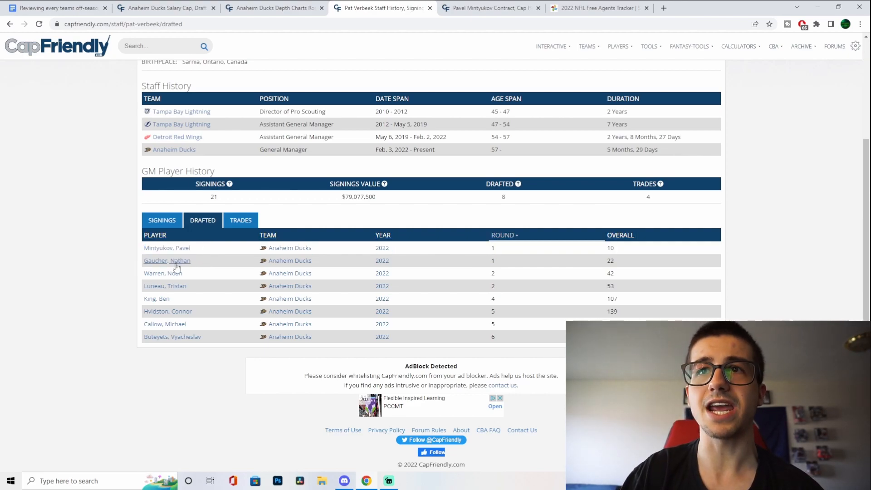
# - Review Nathan Gaucher's career stats, then return to Verbeek's drafted list
pyautogui.click(167, 261)
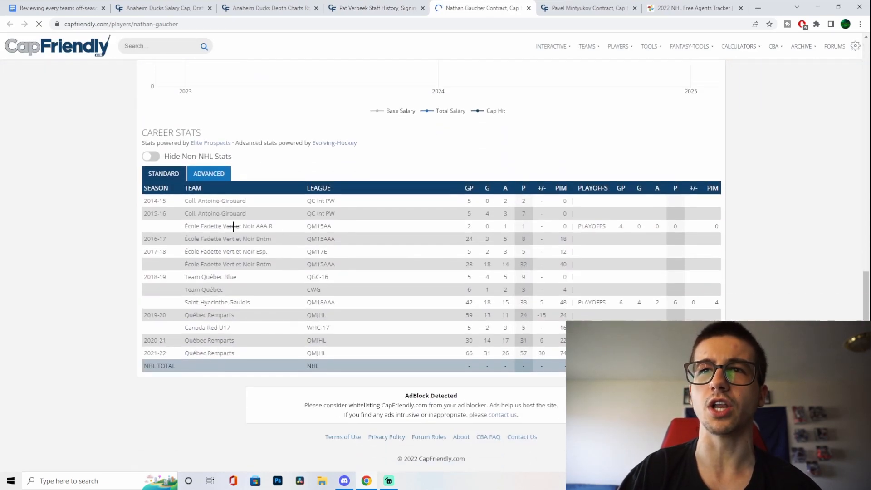
pyautogui.moveTo(144, 353); pyautogui.dragTo(526, 353)
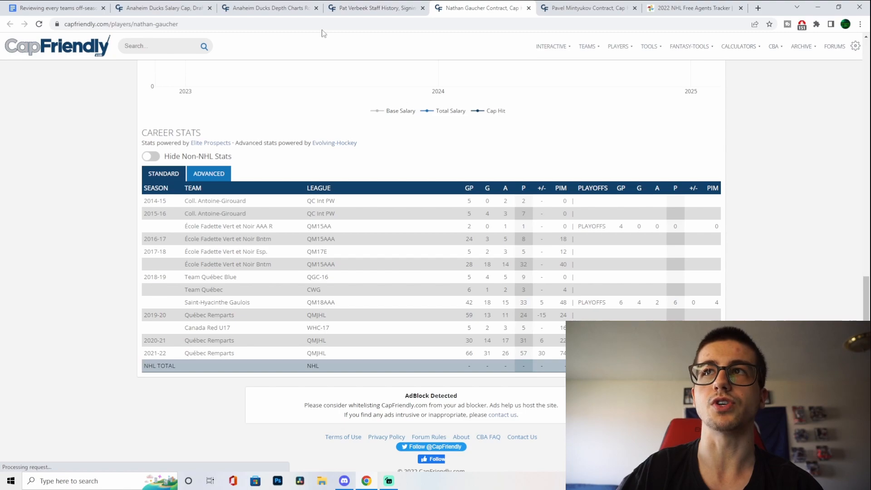
pyautogui.click(378, 8)
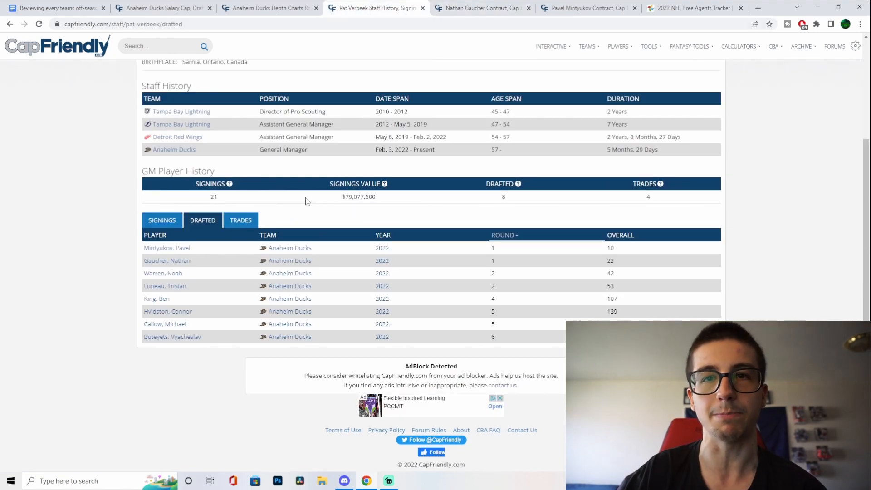
pyautogui.moveTo(327, 163)
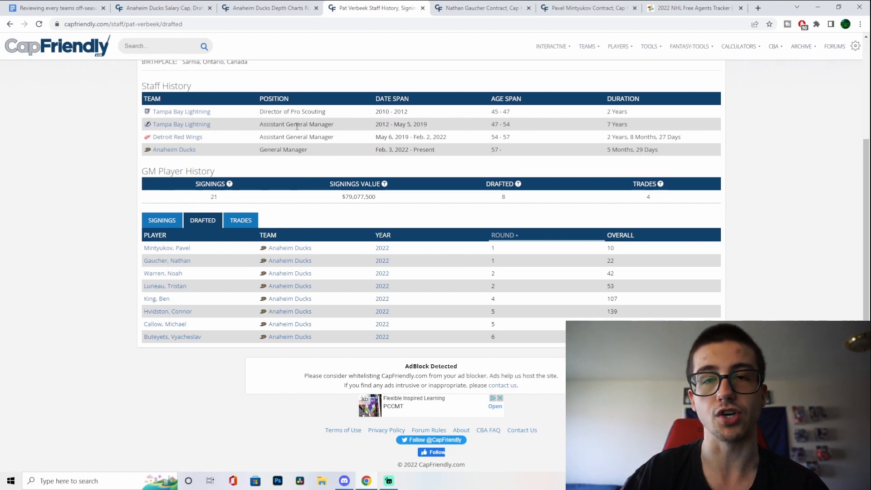
pyautogui.moveTo(269, 8)
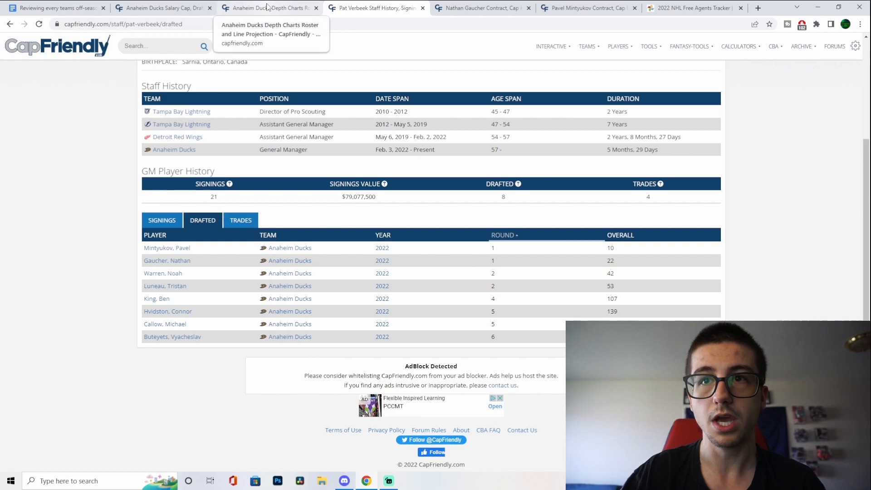
pyautogui.moveTo(183, 171)
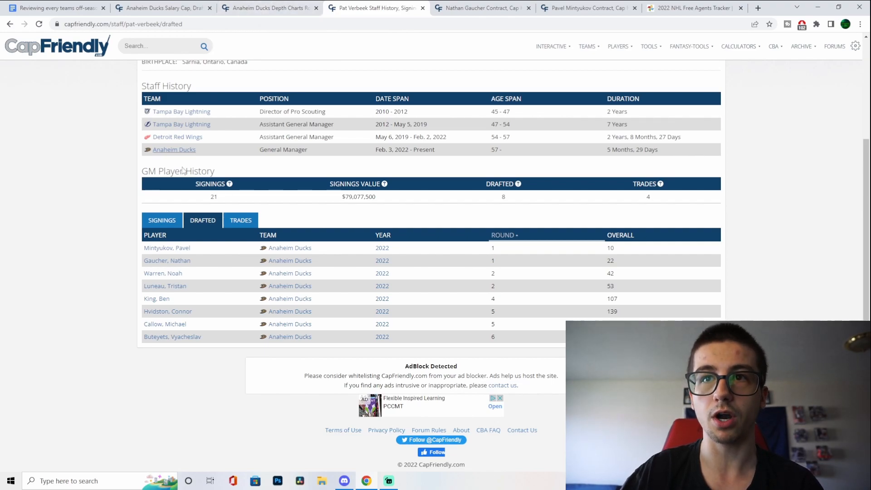
pyautogui.moveTo(180, 278)
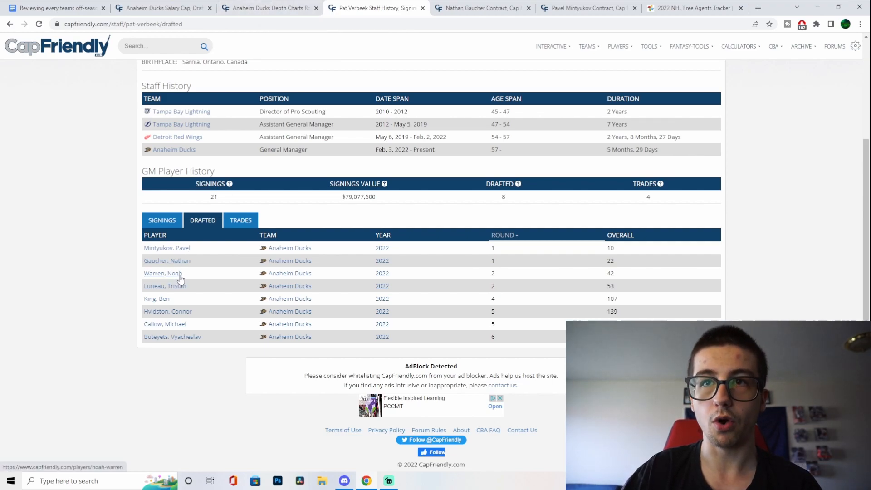
pyautogui.moveTo(183, 290)
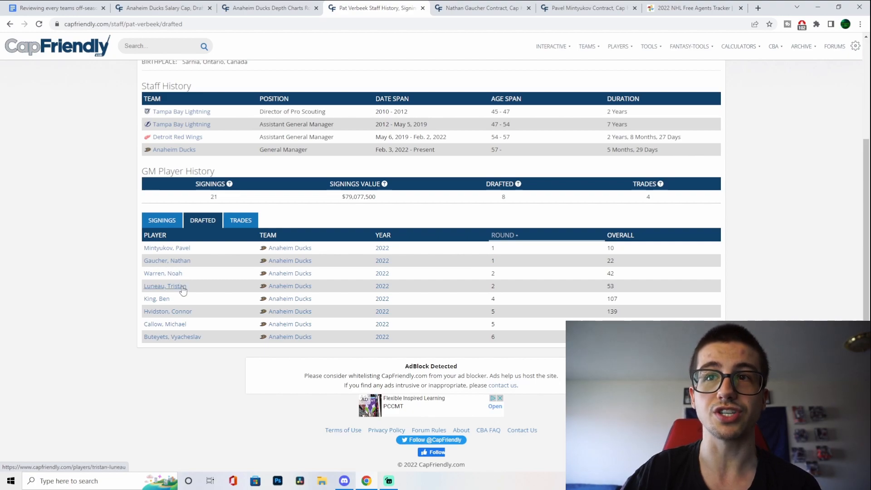
# - Review Tristan Luneau's and Noah Warren's career stats, then return to Verbeek's drafted list
pyautogui.click(165, 286)
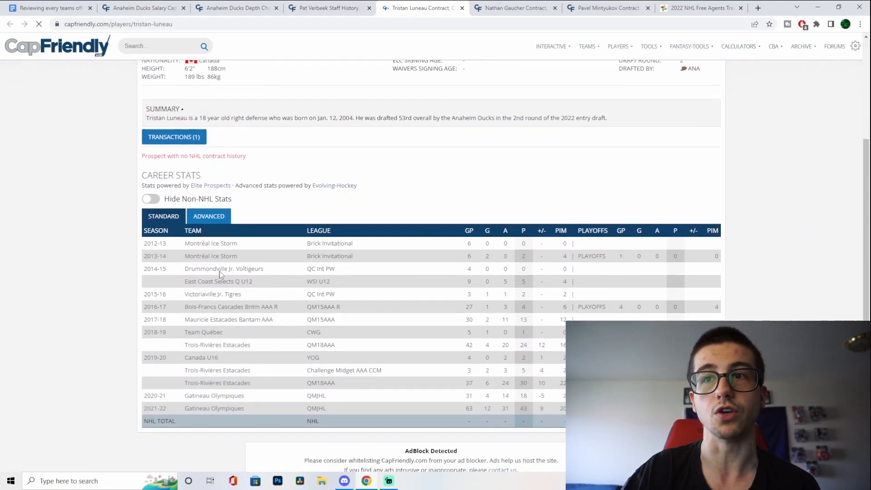
pyautogui.scroll(-3)
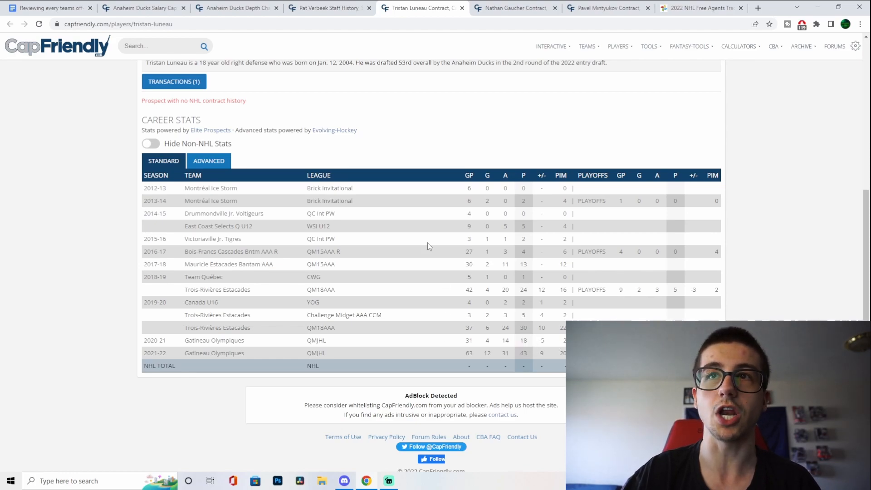
pyautogui.scroll(3)
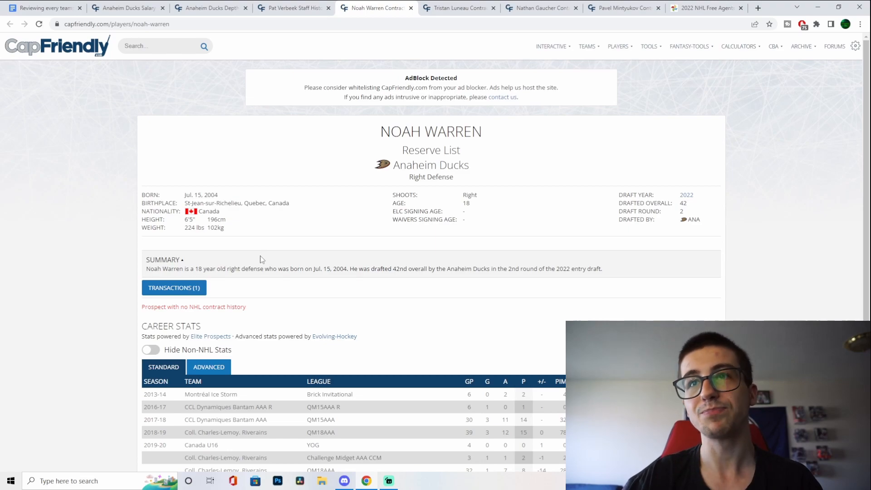
pyautogui.scroll(-3)
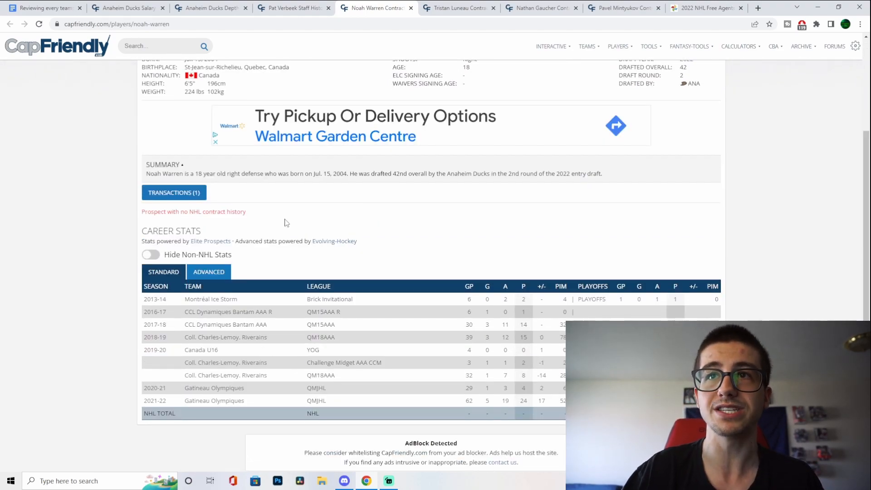
pyautogui.scroll(-3)
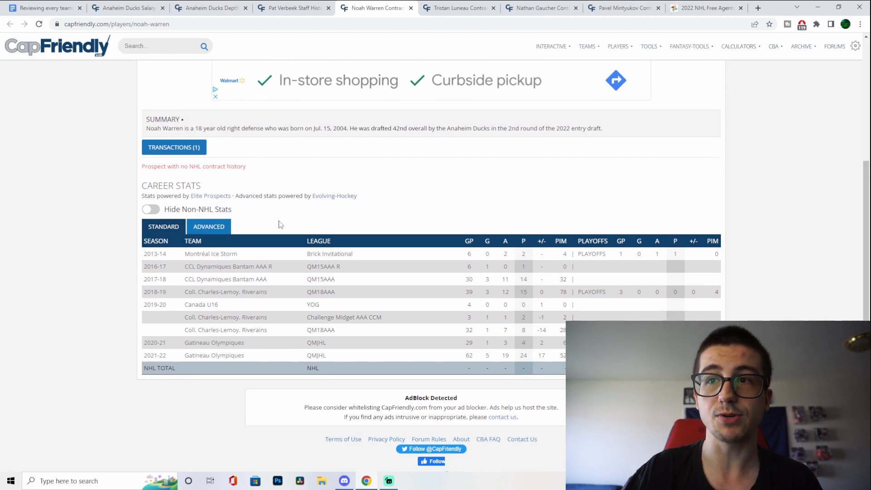
pyautogui.moveTo(256, 164)
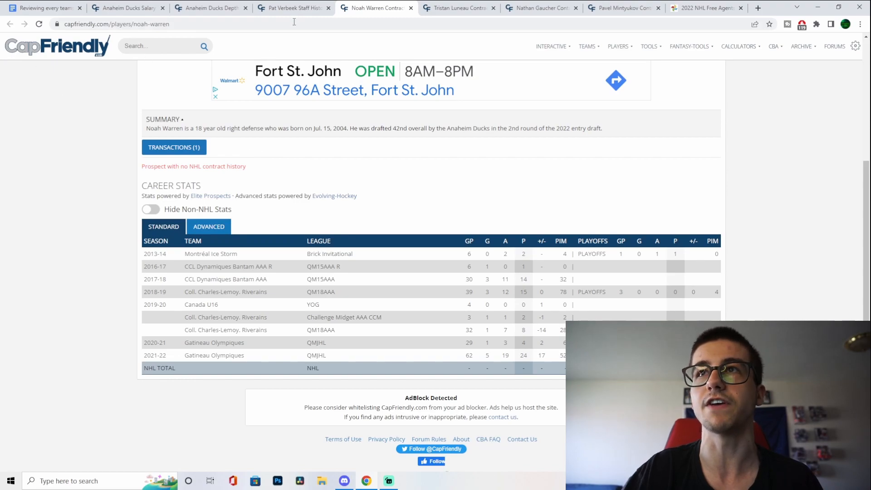
pyautogui.click(293, 9)
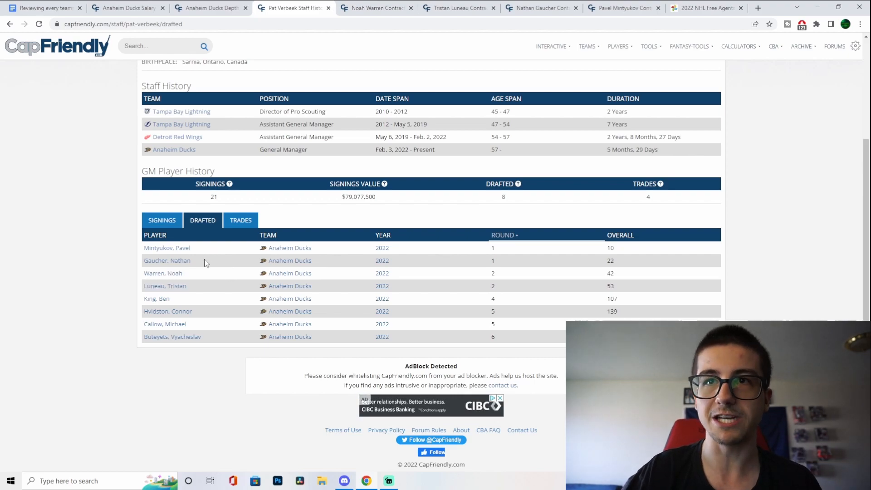
# - Scroll through the Ducks depth chart's minors, loaned and prospects sections, ending on Verbeek's drafted list
pyautogui.click(214, 8)
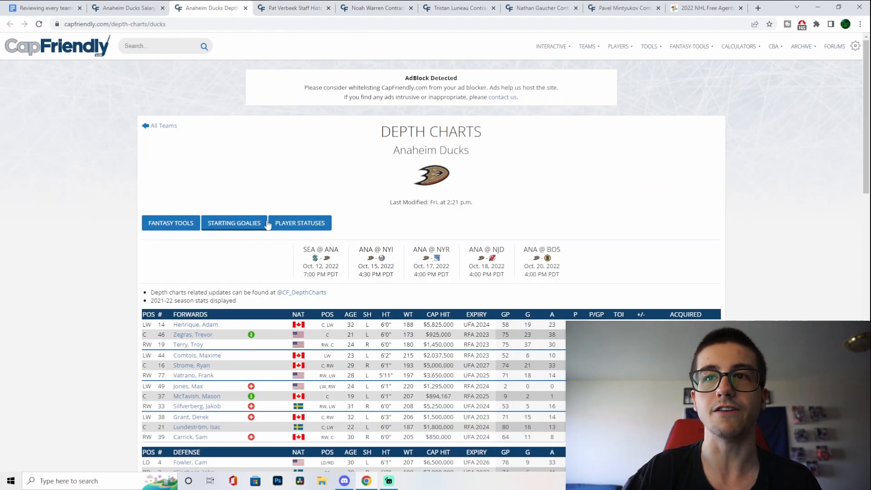
pyautogui.scroll(-3)
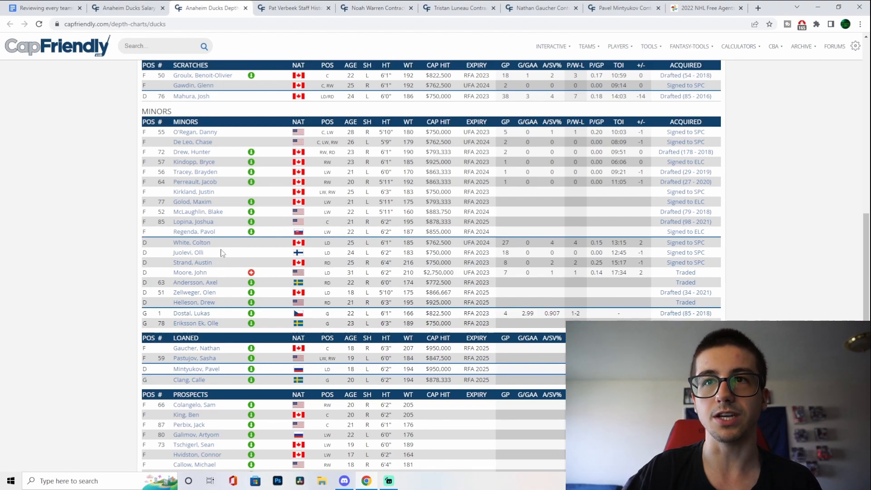
pyautogui.scroll(-3)
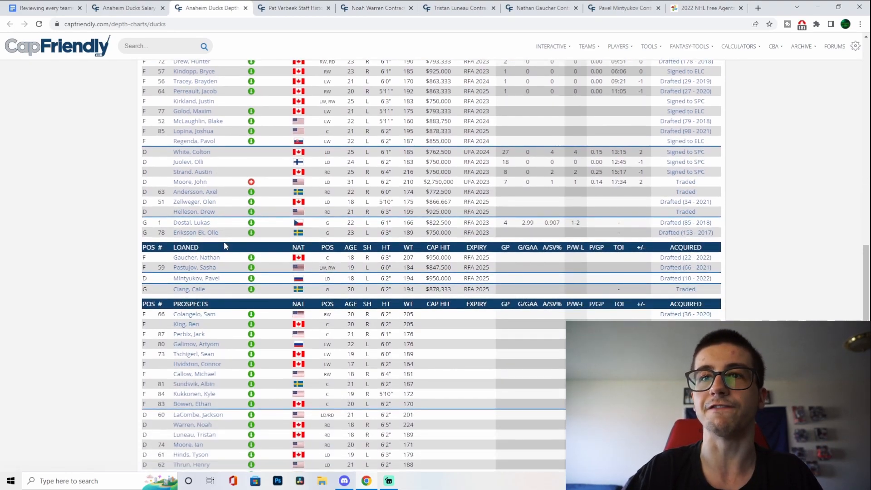
pyautogui.moveTo(224, 207)
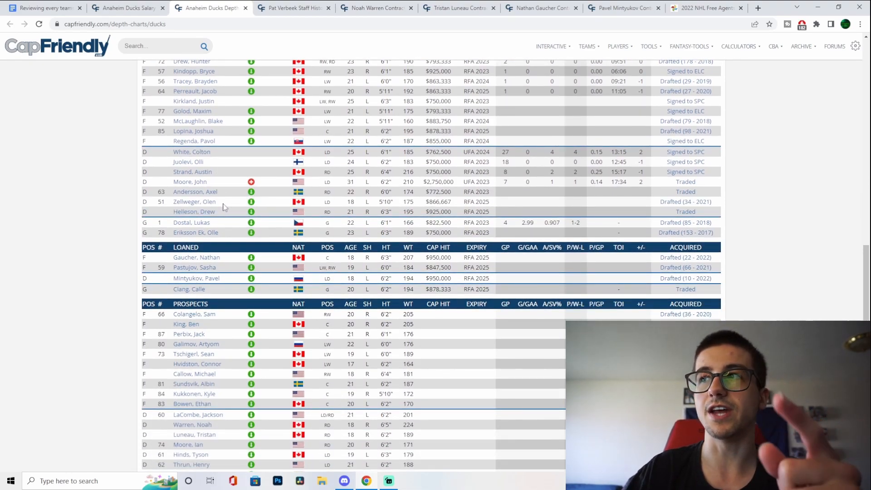
pyautogui.scroll(-3)
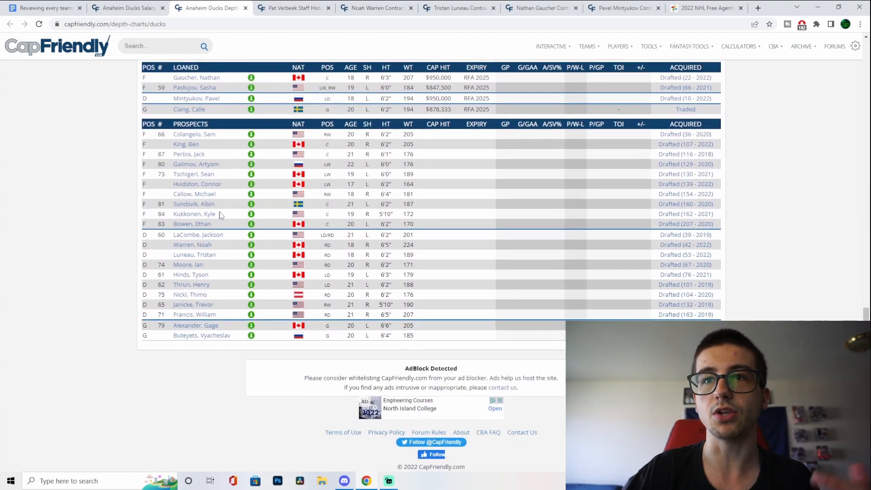
pyautogui.scroll(-3)
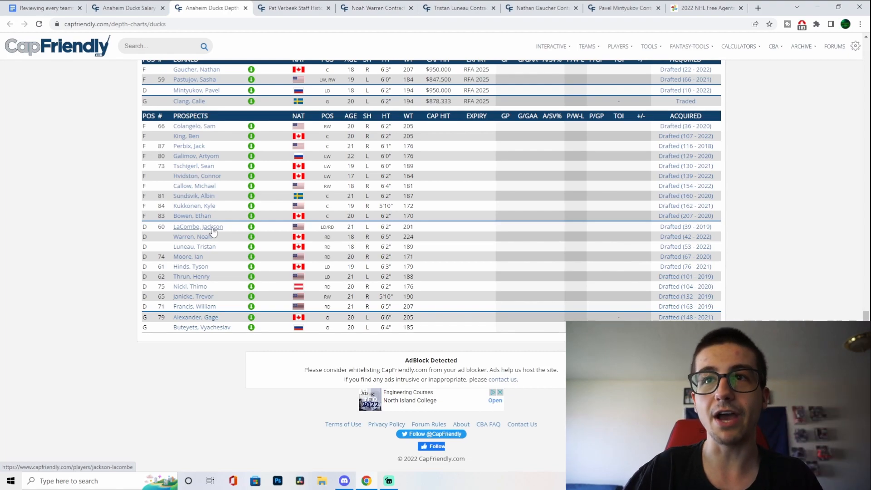
pyautogui.moveTo(213, 248)
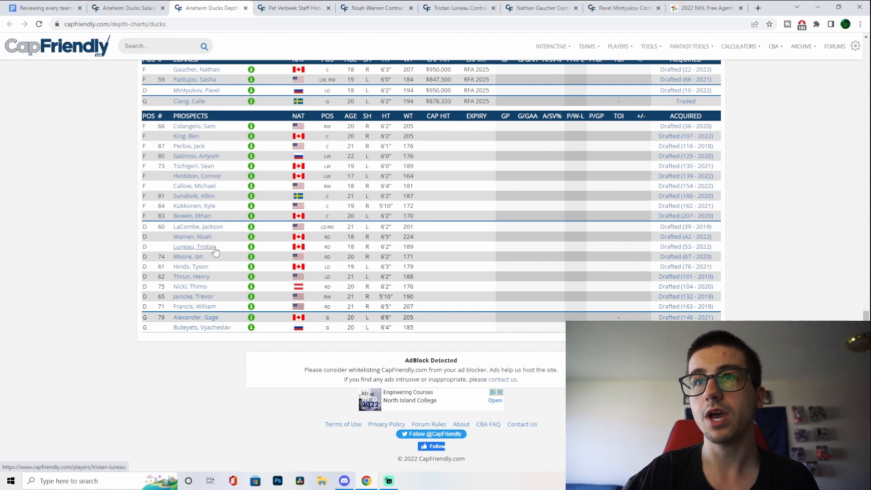
pyautogui.scroll(3)
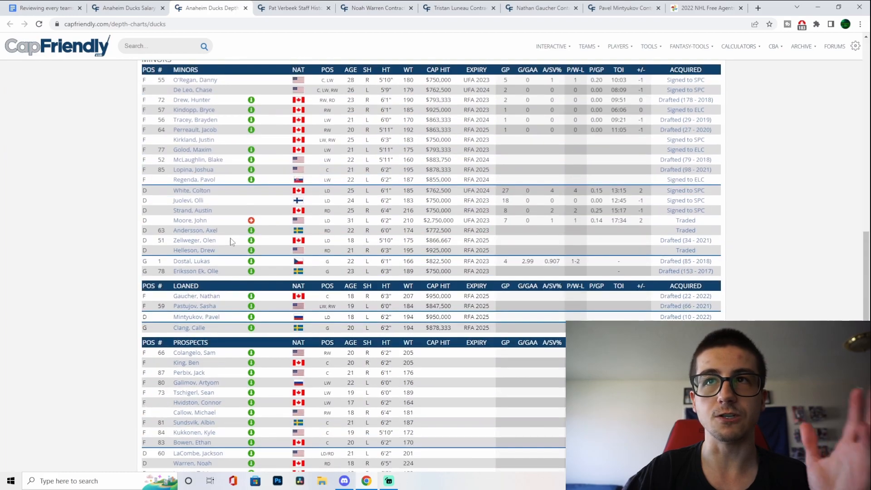
pyautogui.scroll(3)
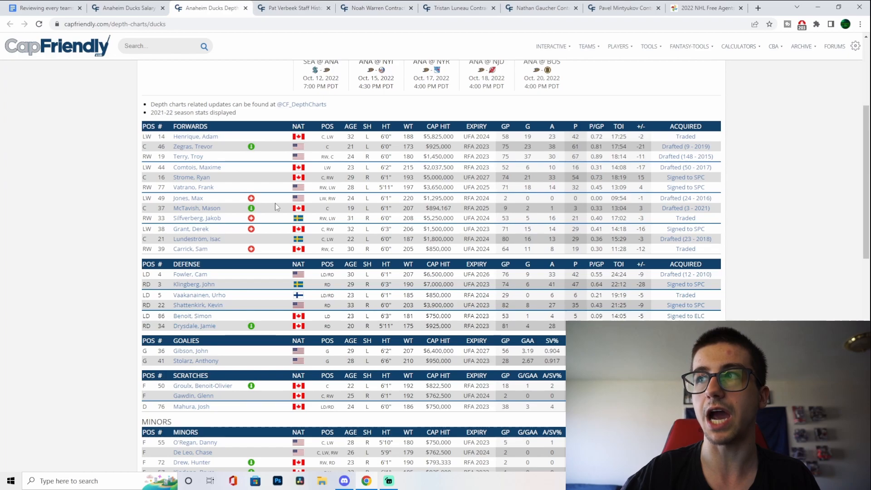
pyautogui.scroll(-3)
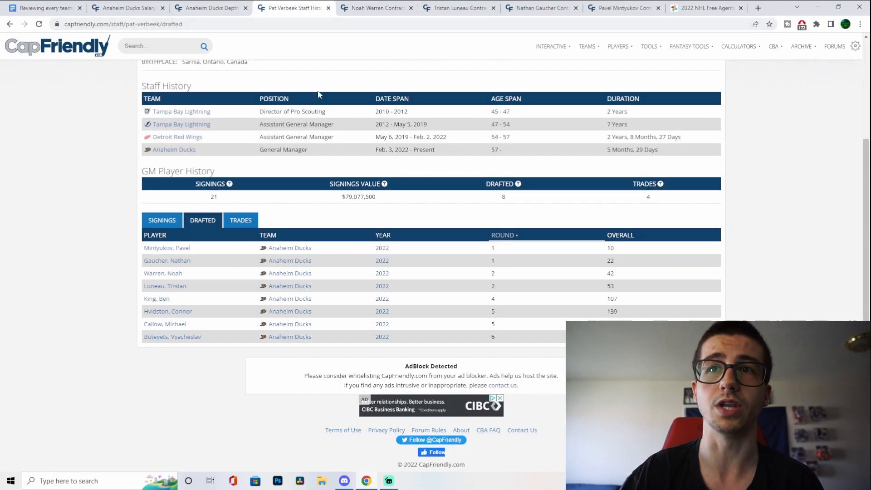
# - Review Verbeek's trade history, then show his signings ordered by cap hit
pyautogui.click(240, 220)
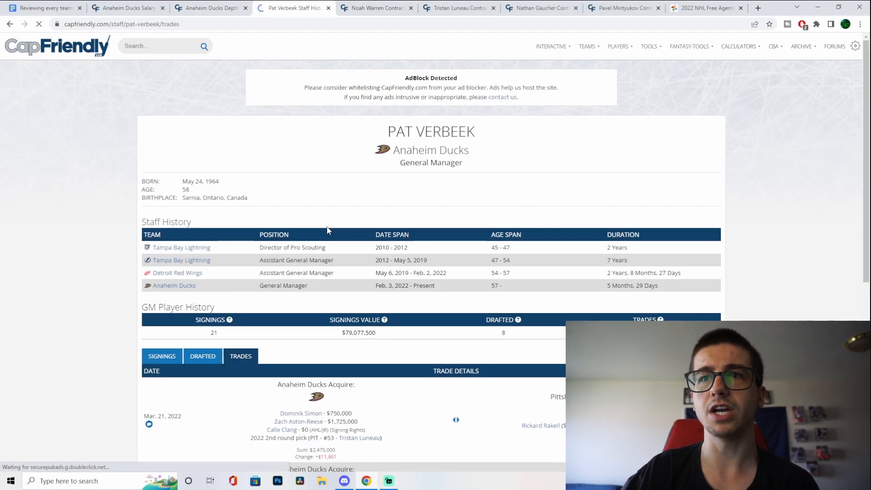
pyautogui.scroll(-3)
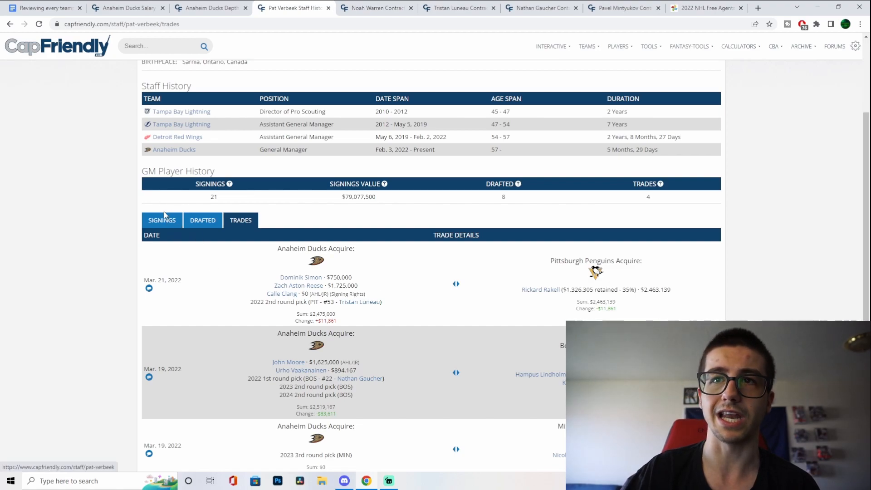
pyautogui.click(162, 220)
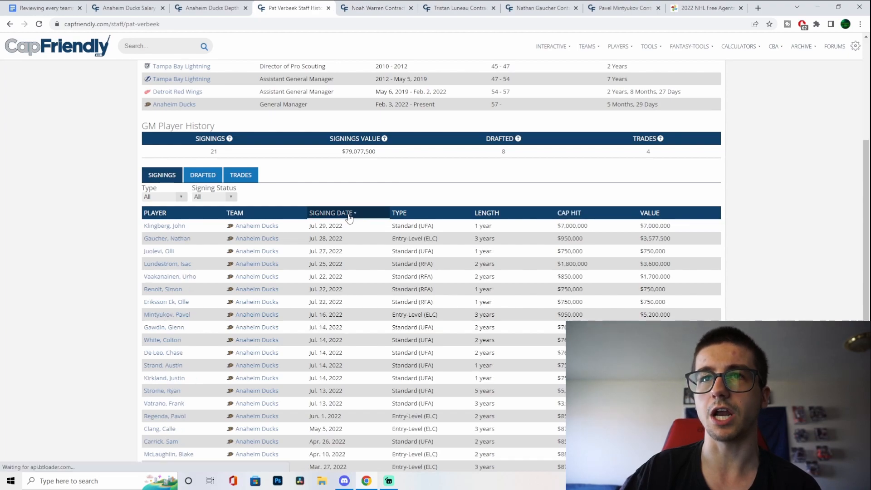
pyautogui.click(569, 212)
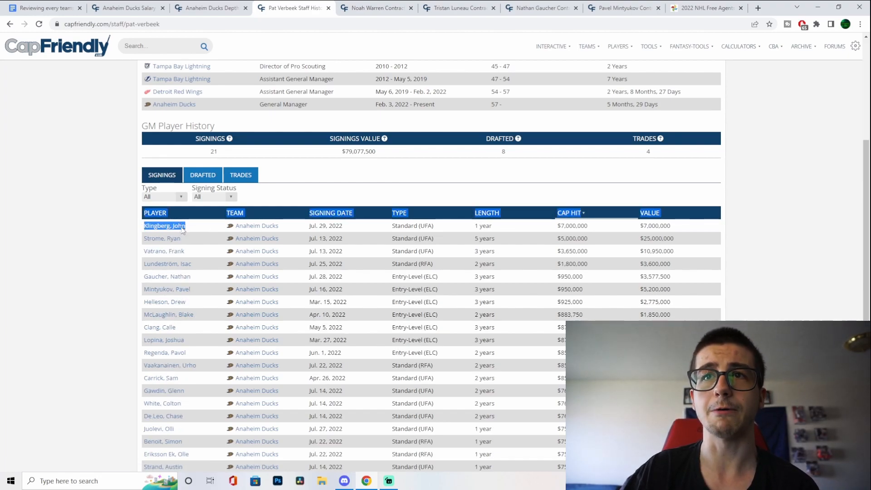
# - View John Klingberg's $7,000,000 one-year contract page, then return to the Ducks depth chart
pyautogui.click(165, 225)
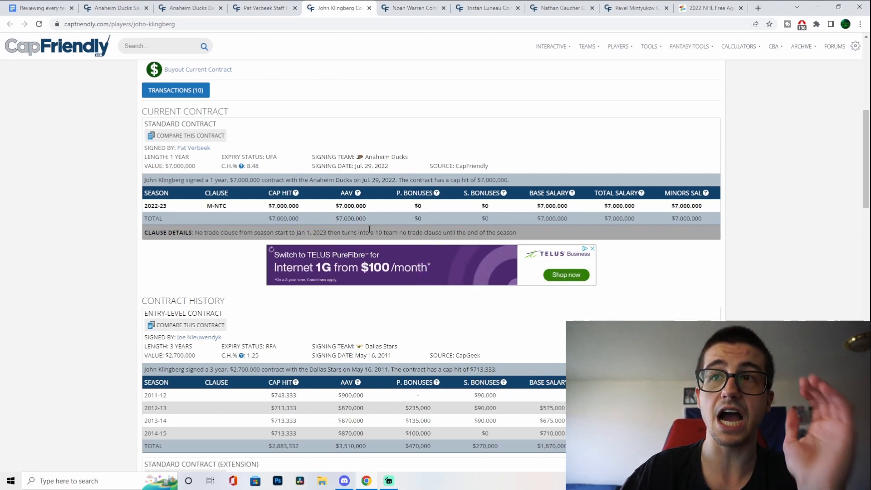
pyautogui.moveTo(3, 37)
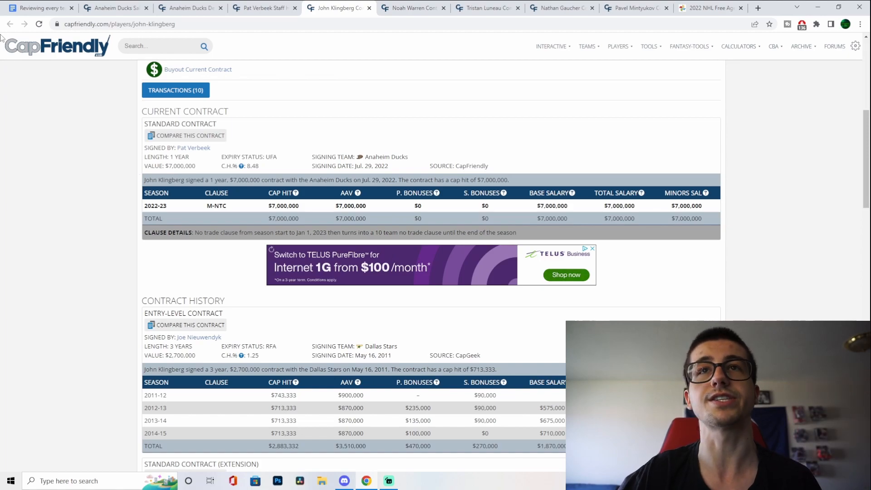
pyautogui.click(189, 8)
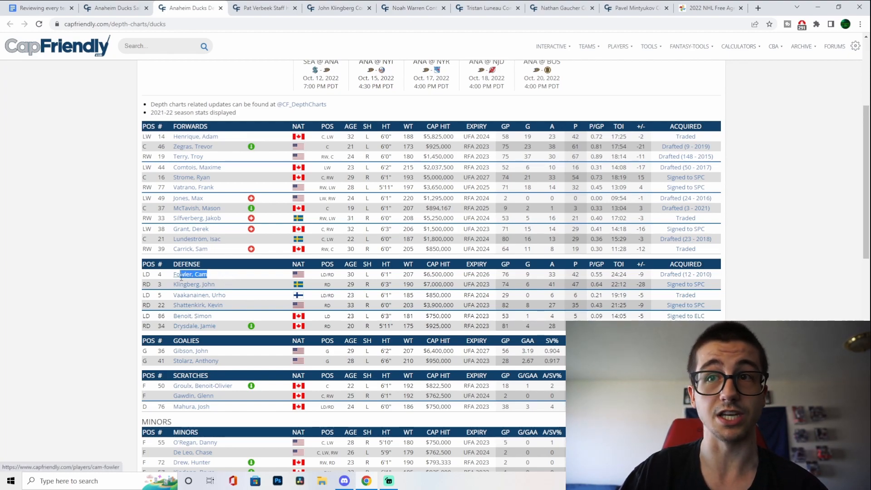
pyautogui.moveTo(227, 275)
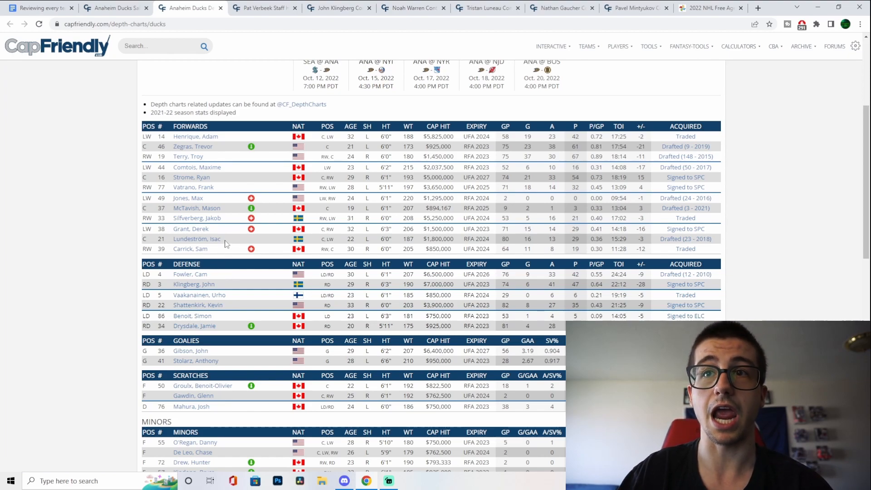
# - Bring up the Ducks team cap overview with projected cap space, draft picks and forward cap hits
pyautogui.click(194, 284)
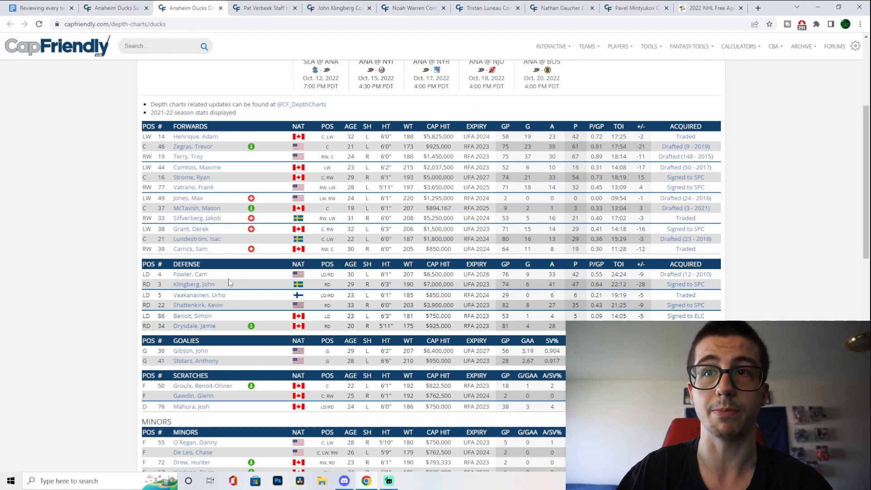
pyautogui.moveTo(211, 285)
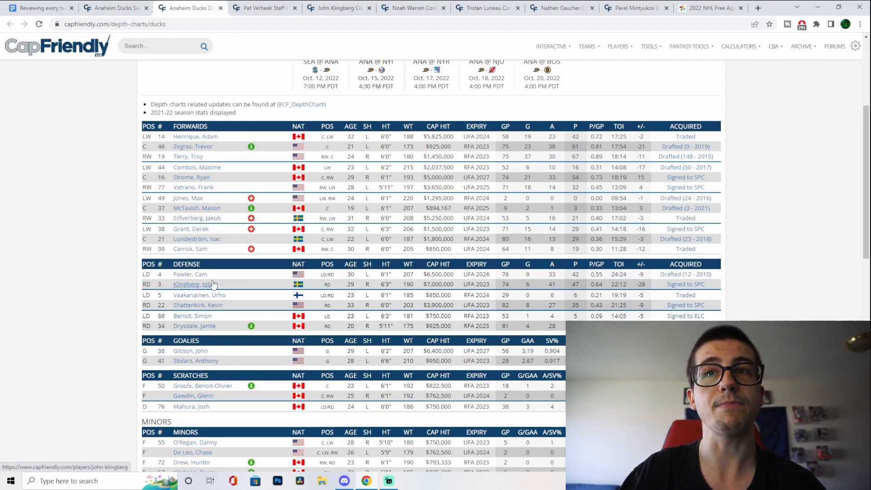
pyautogui.moveTo(225, 285)
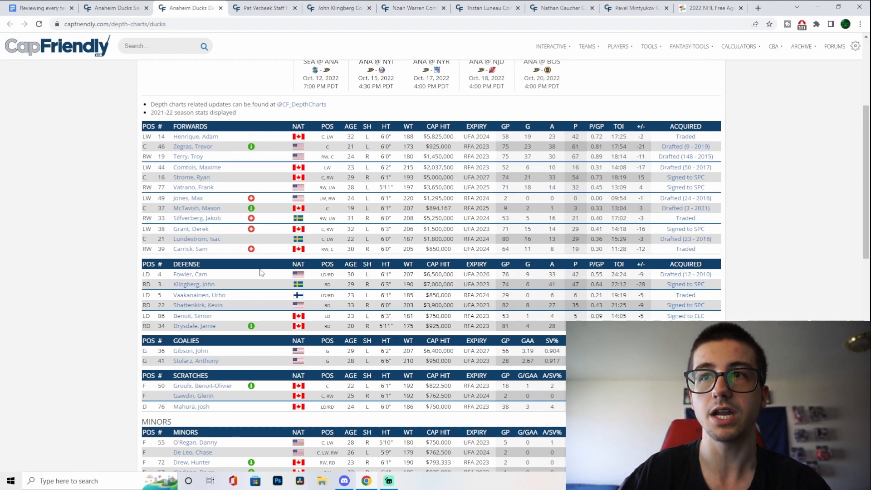
pyautogui.moveTo(257, 267)
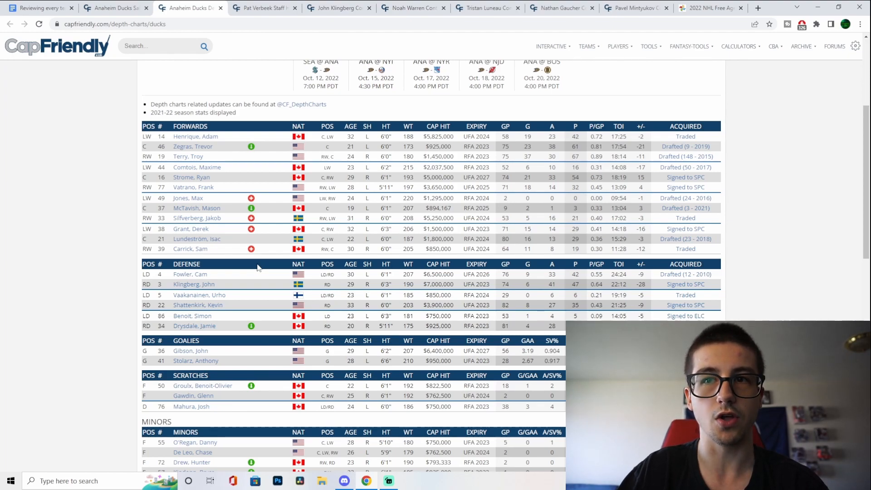
pyautogui.moveTo(243, 266)
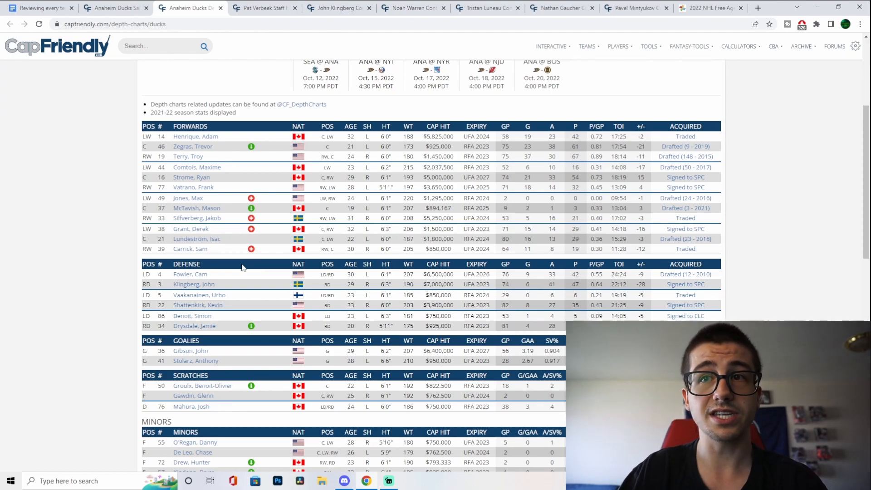
pyautogui.doubleClick(194, 284)
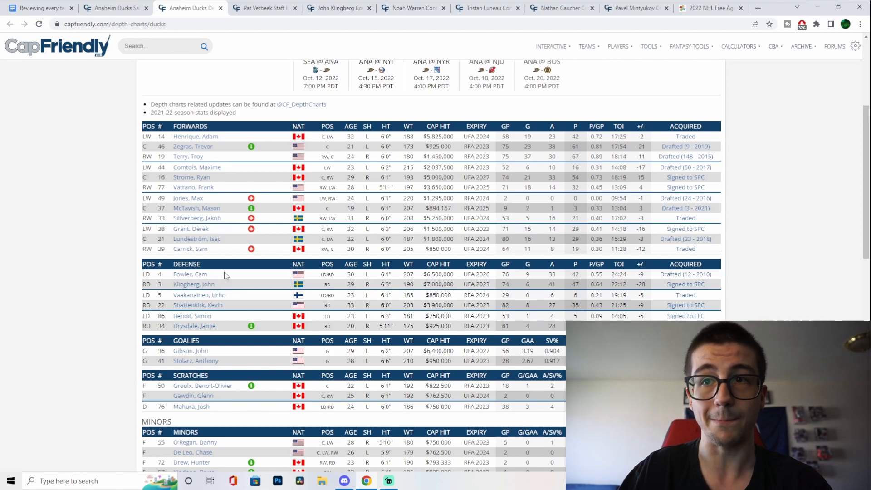
pyautogui.doubleClick(440, 284)
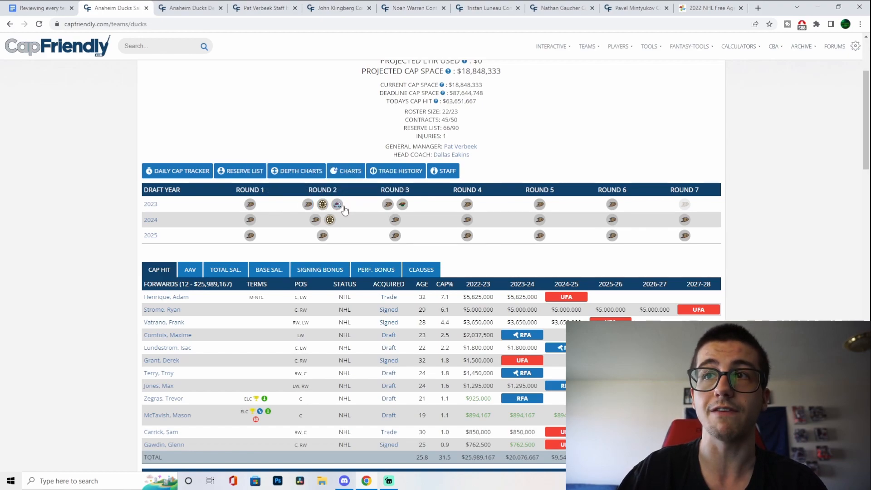
pyautogui.moveTo(285, 170)
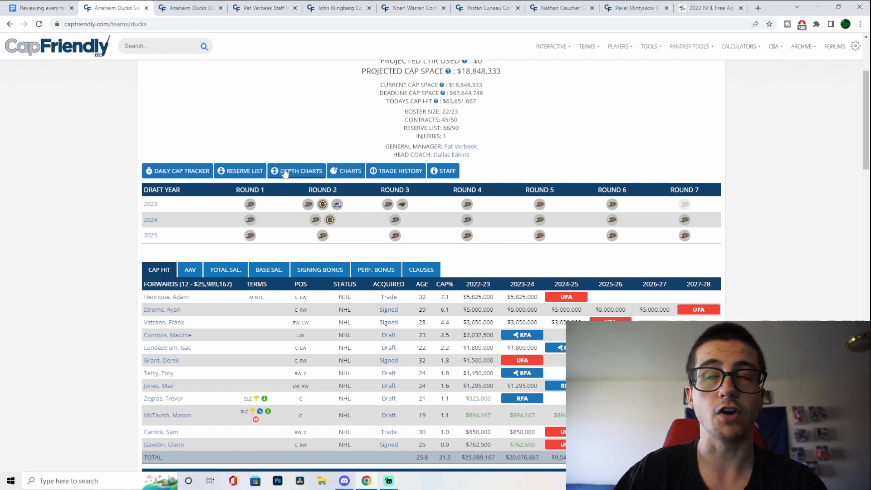
# - Scroll the team cap overview, then return to the Ducks depth chart
pyautogui.scroll(-3)
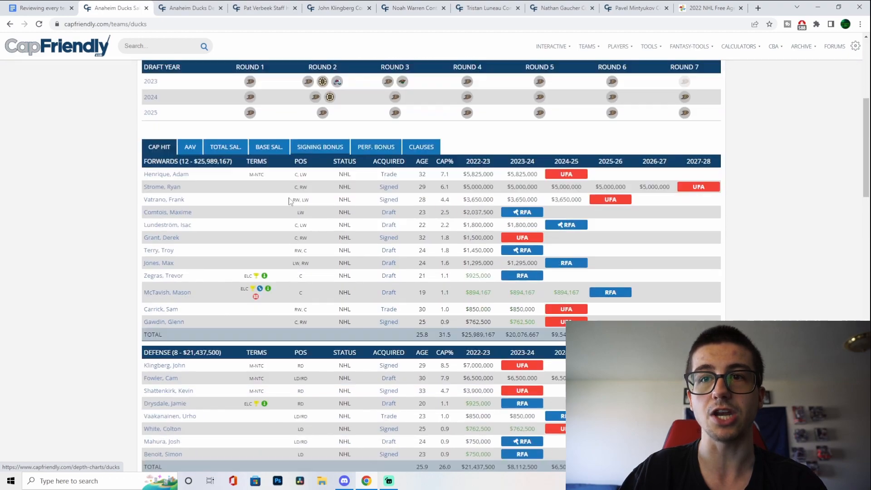
pyautogui.scroll(-3)
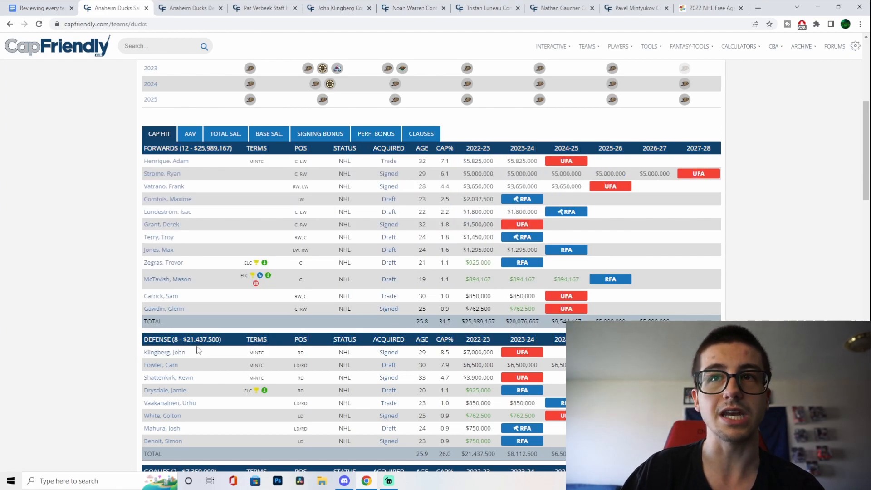
pyautogui.moveTo(223, 183)
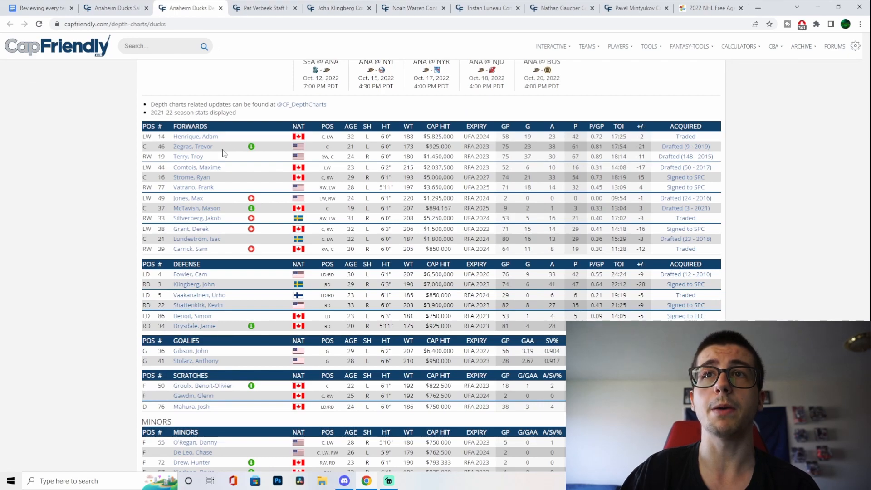
pyautogui.doubleClick(192, 146)
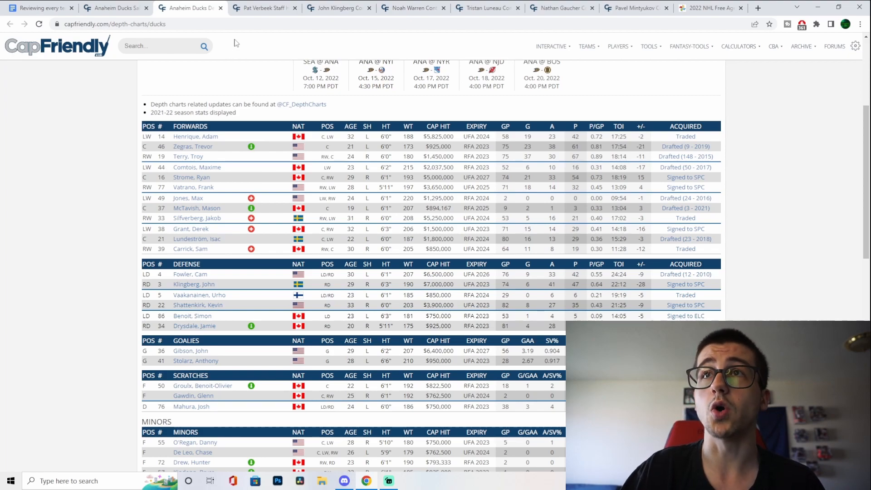
# - View John Klingberg's contract page, then Ryan Strome's from the Ducks team page
pyautogui.click(264, 8)
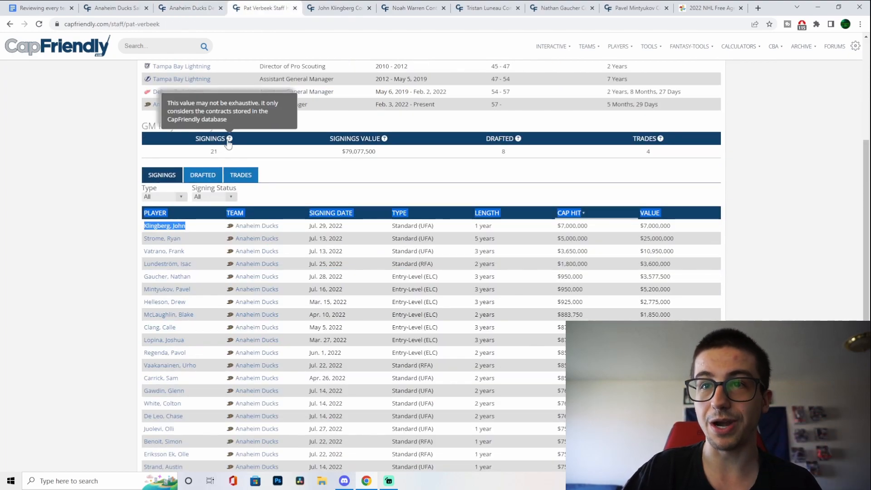
pyautogui.moveTo(184, 229)
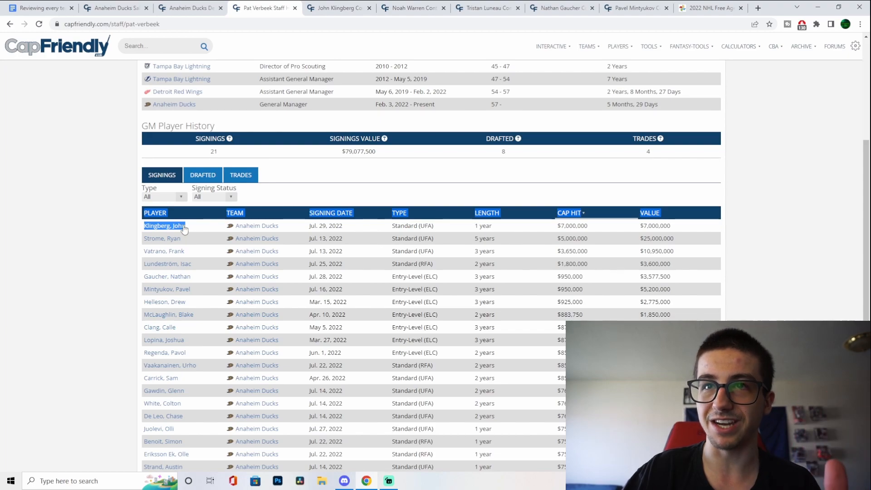
pyautogui.click(164, 225)
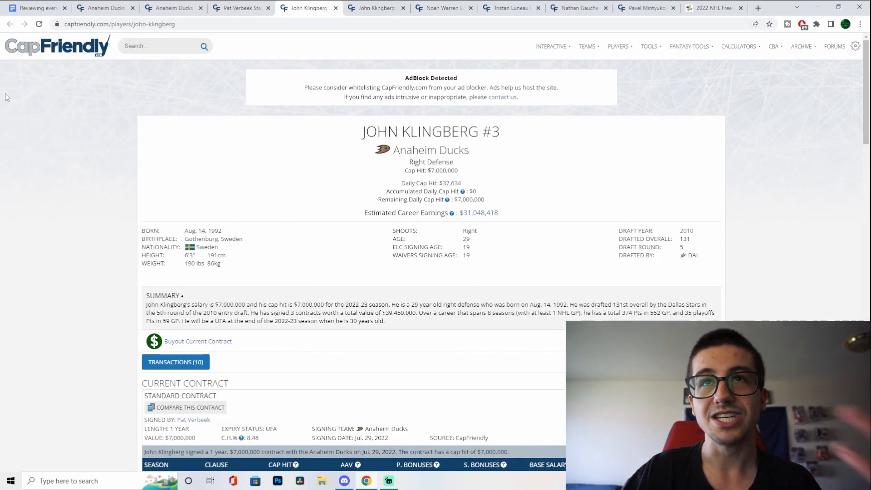
pyautogui.click(238, 8)
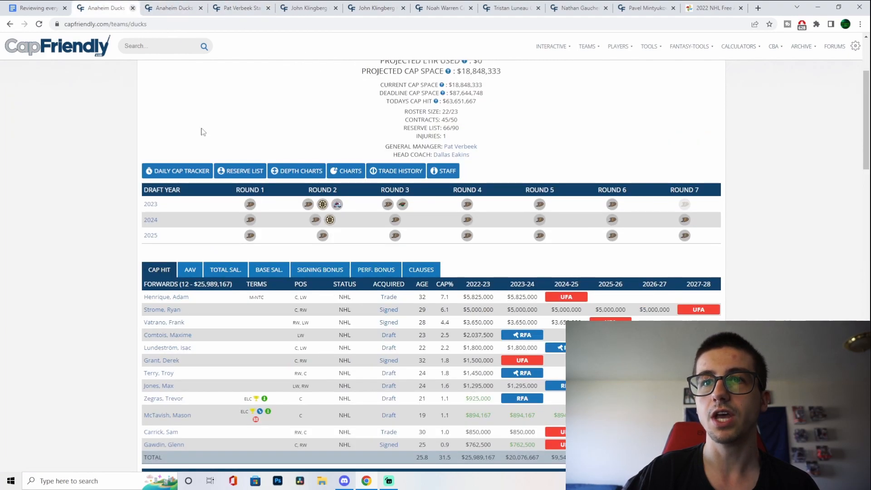
pyautogui.click(162, 309)
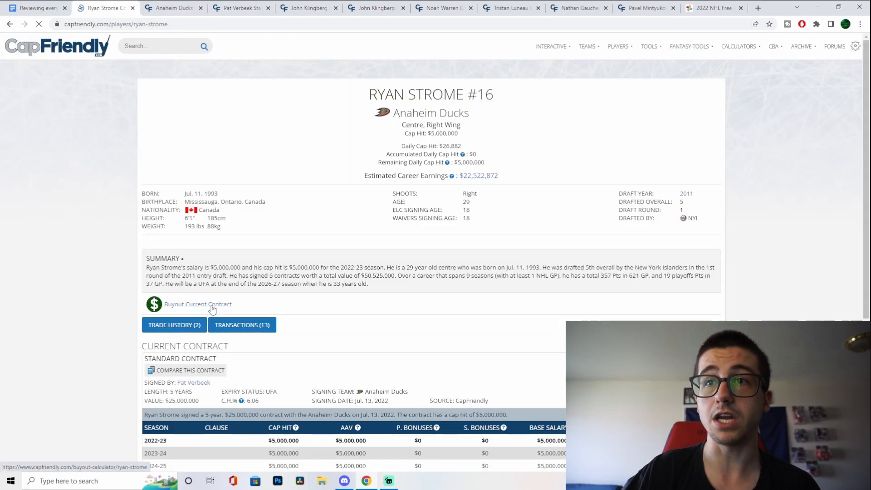
pyautogui.scroll(-3)
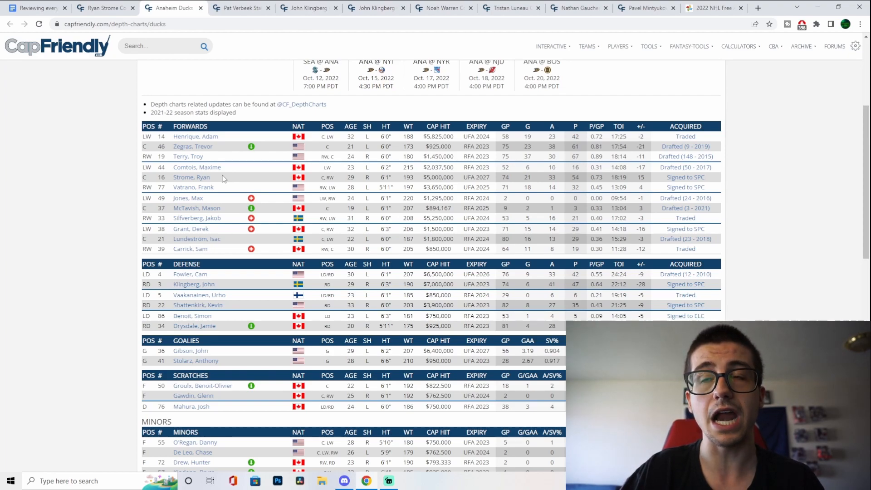
# - Highlight Trevor Zegras in the forwards list, then return to Verbeek's signings ordered by cap hit
pyautogui.doubleClick(198, 208)
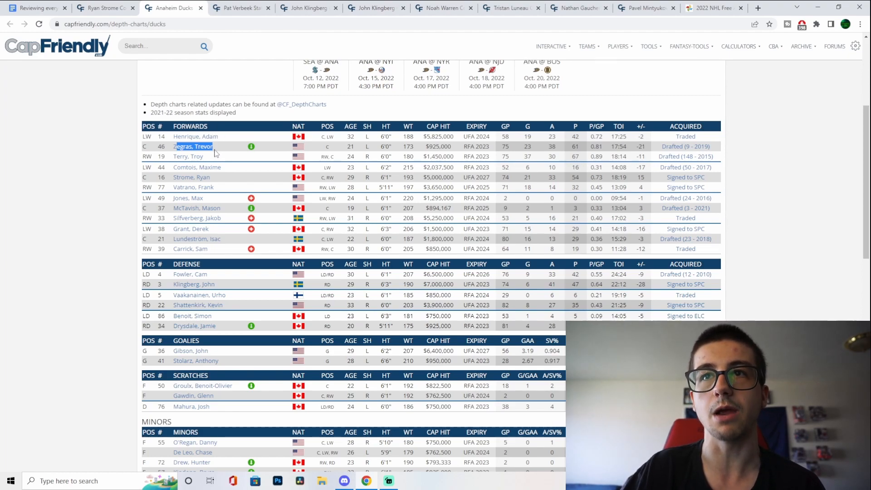
pyautogui.moveTo(205, 147)
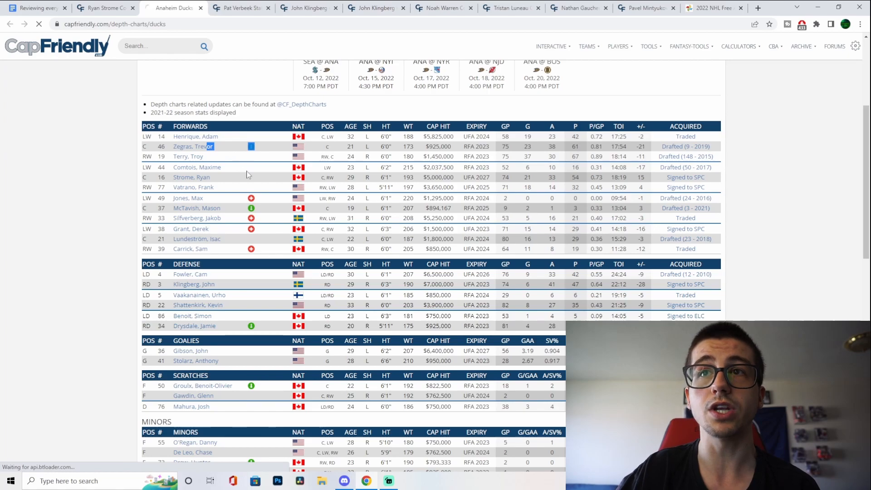
pyautogui.click(193, 146)
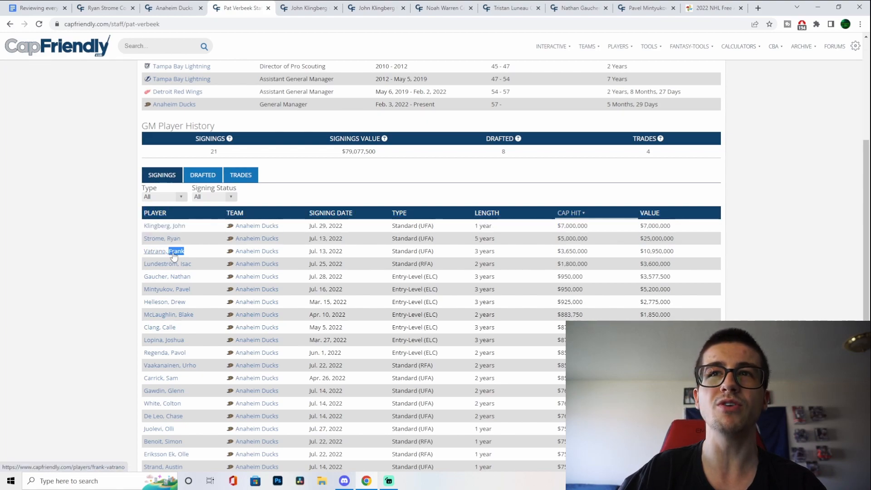
# - Review Frank Vatrano's contract history, then return to the Ducks depth chart tab
pyautogui.click(163, 251)
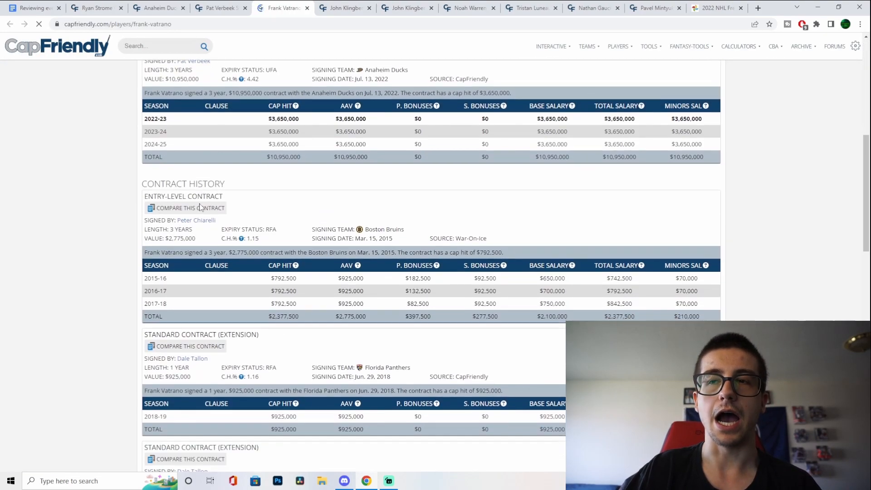
pyautogui.scroll(-3)
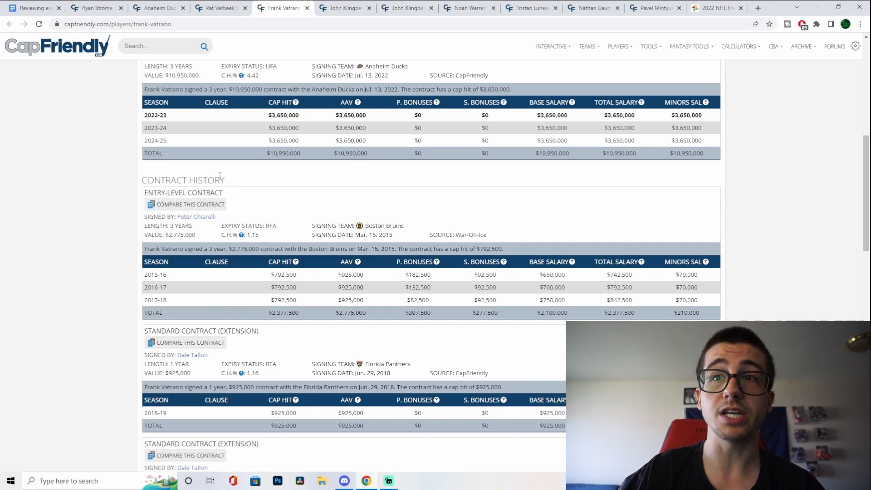
pyautogui.scroll(-3)
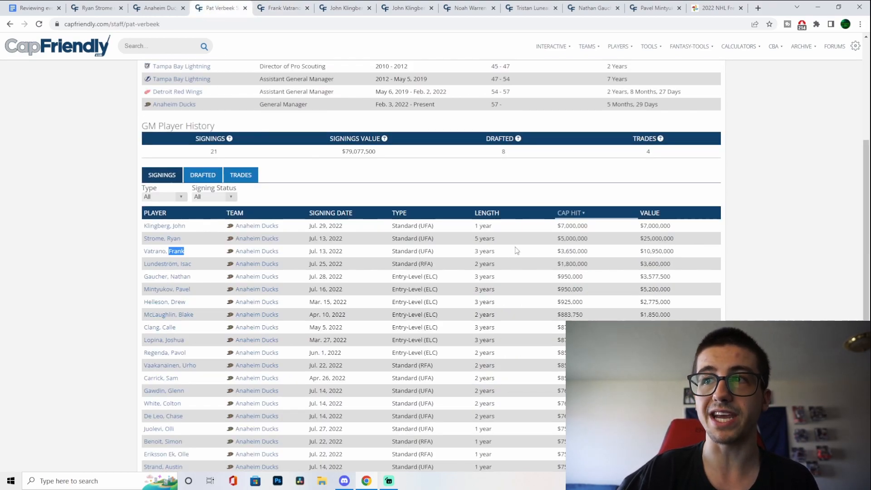
pyautogui.click(158, 8)
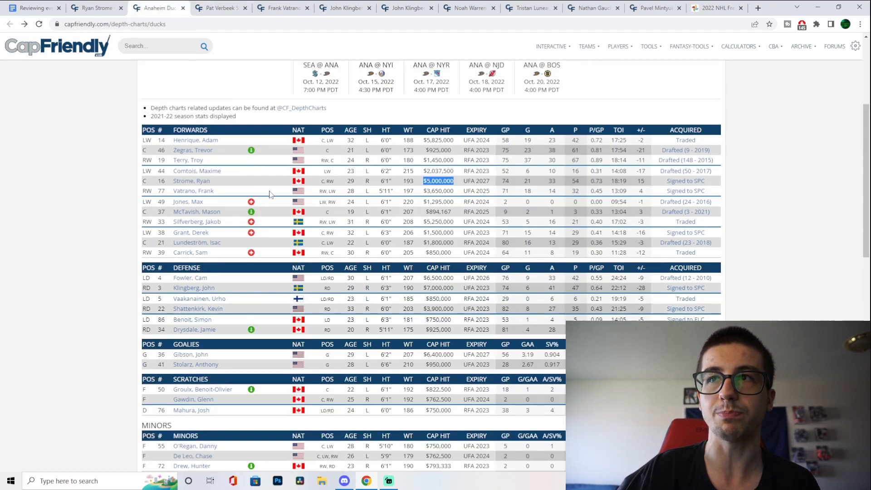
pyautogui.moveTo(281, 173)
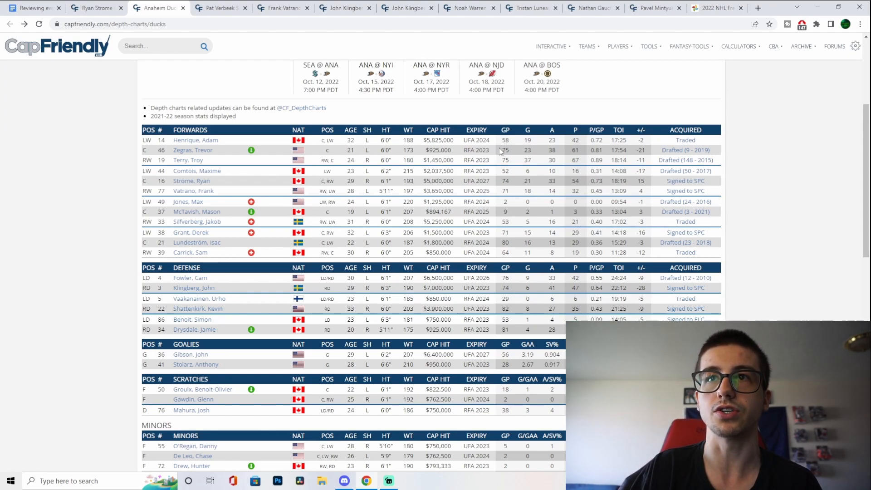
# - Switch to the Anaheim Ducks team overview showing $18,848,333 projected cap space
pyautogui.doubleClick(483, 160)
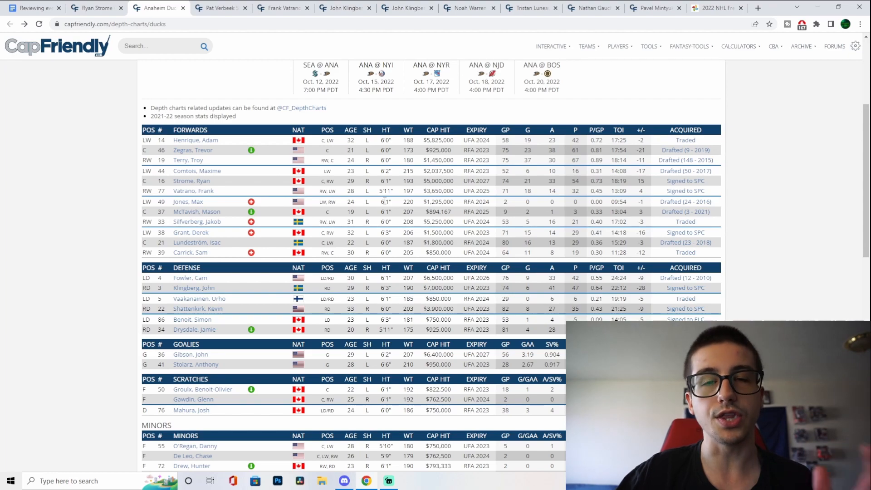
pyautogui.doubleClick(193, 190)
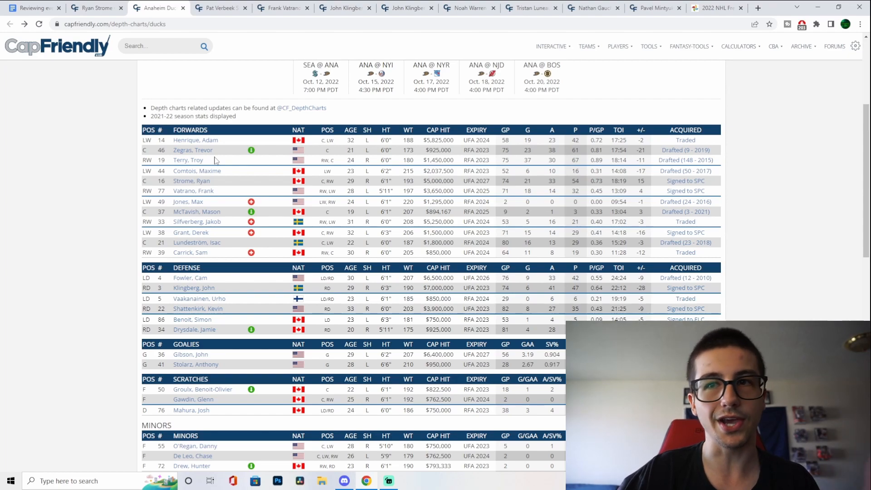
pyautogui.moveTo(225, 164)
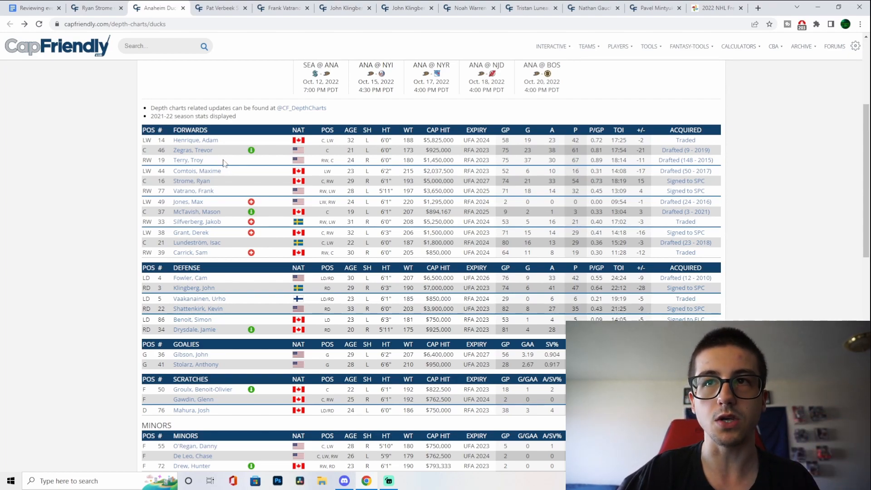
pyautogui.moveTo(219, 193)
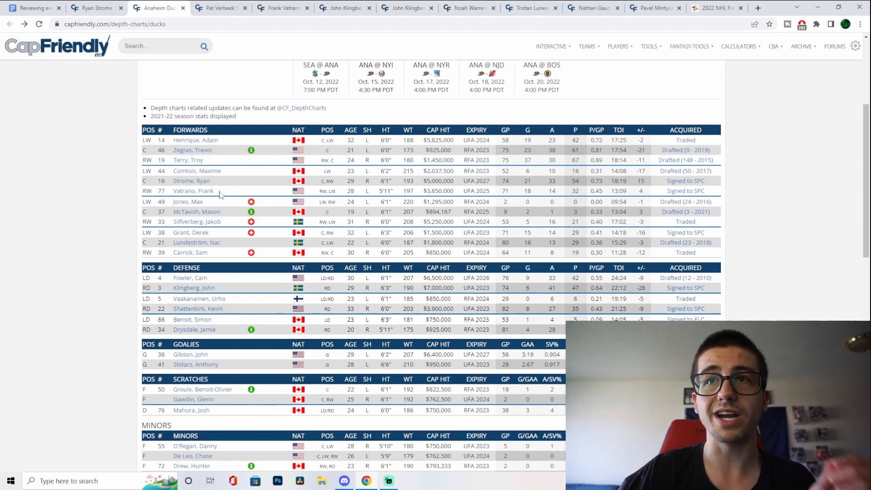
pyautogui.moveTo(256, 186)
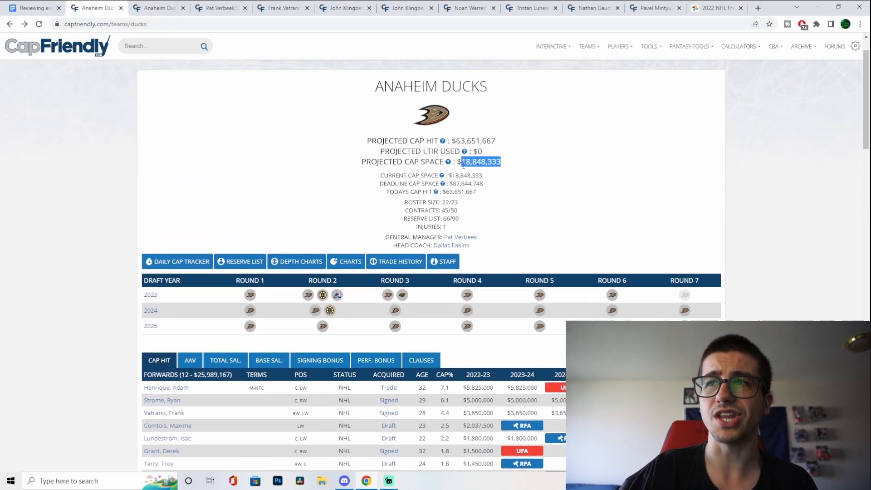
# - Scroll through the forwards' multi-year cap hit table on the Ducks overview
pyautogui.scroll(-3)
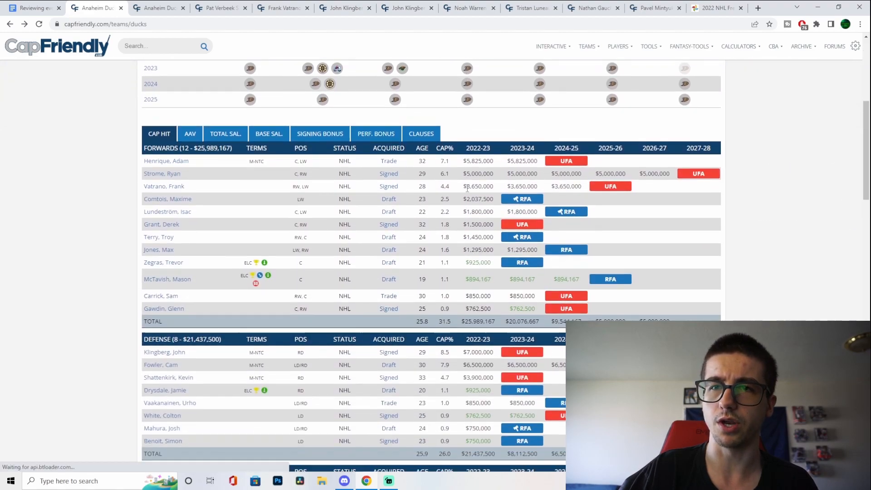
pyautogui.scroll(-3)
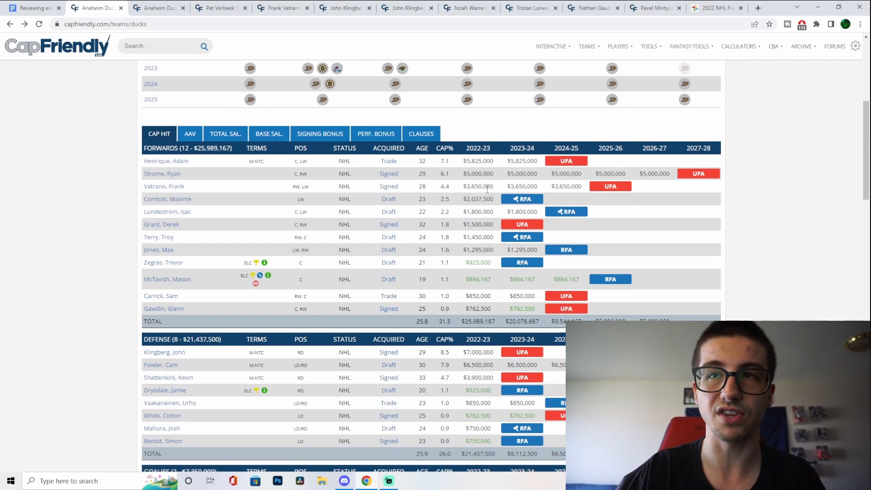
pyautogui.scroll(-3)
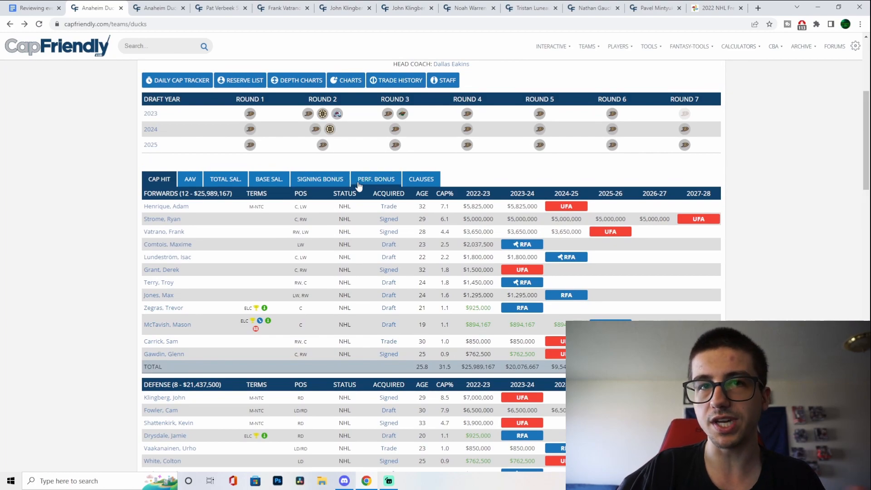
pyautogui.moveTo(388, 180)
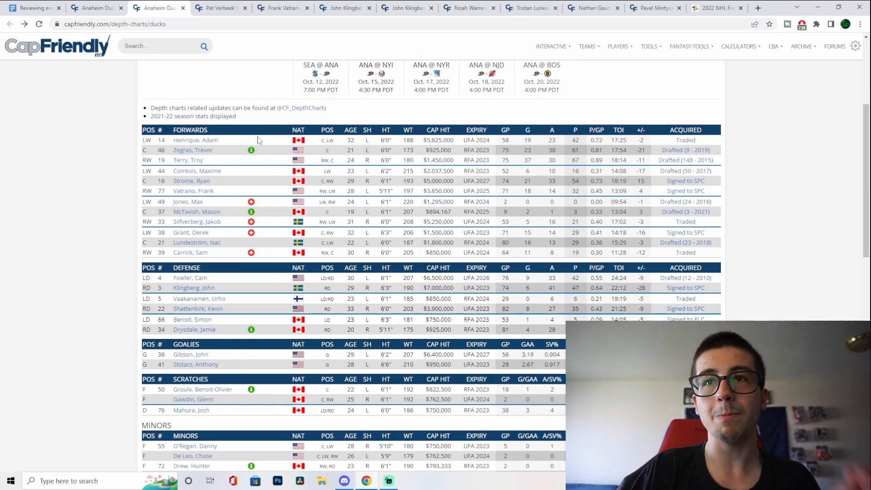
pyautogui.moveTo(271, 125)
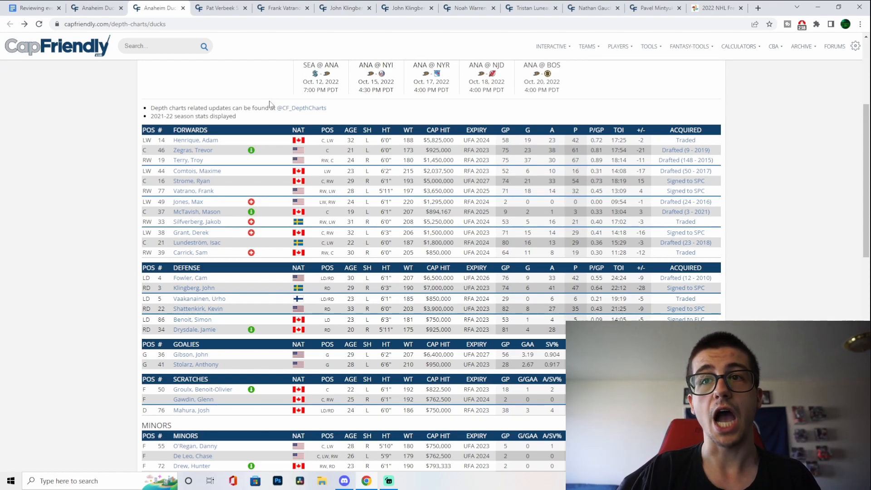
pyautogui.moveTo(284, 99)
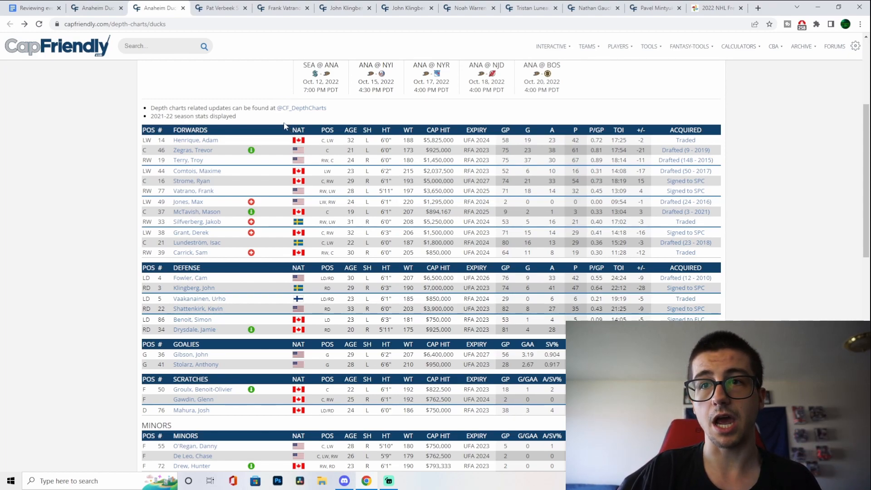
pyautogui.moveTo(291, 119)
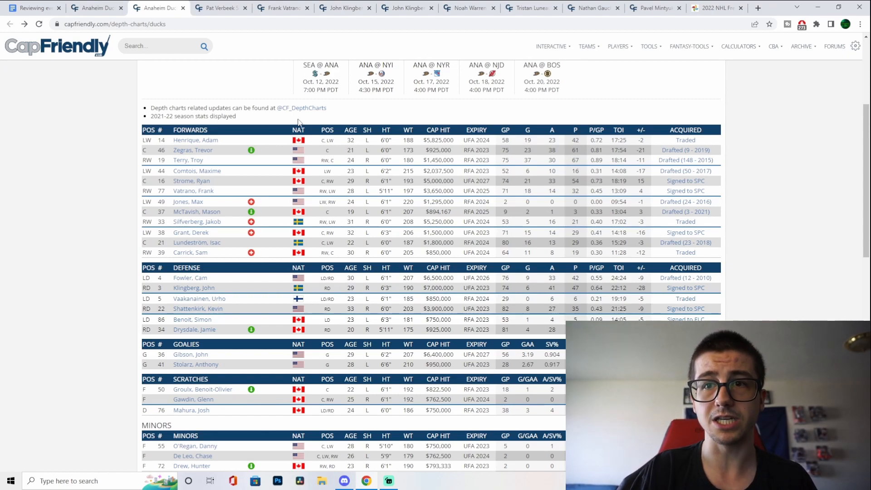
pyautogui.moveTo(247, 126)
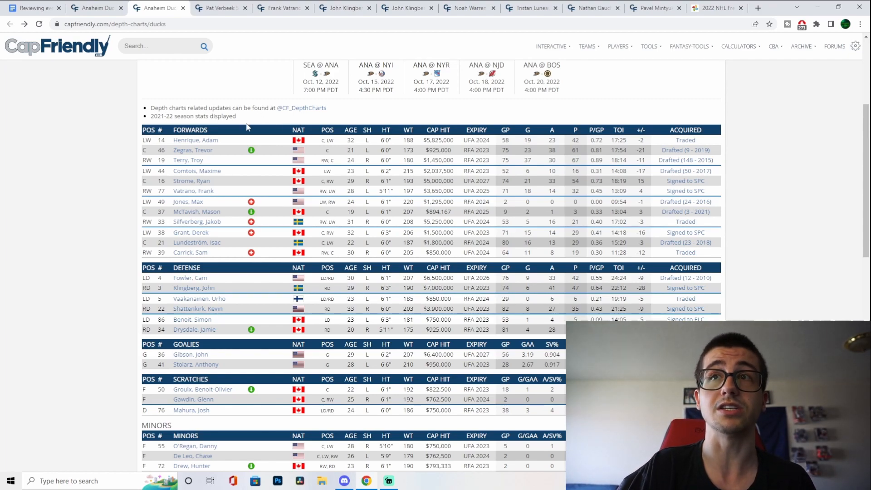
pyautogui.moveTo(248, 122)
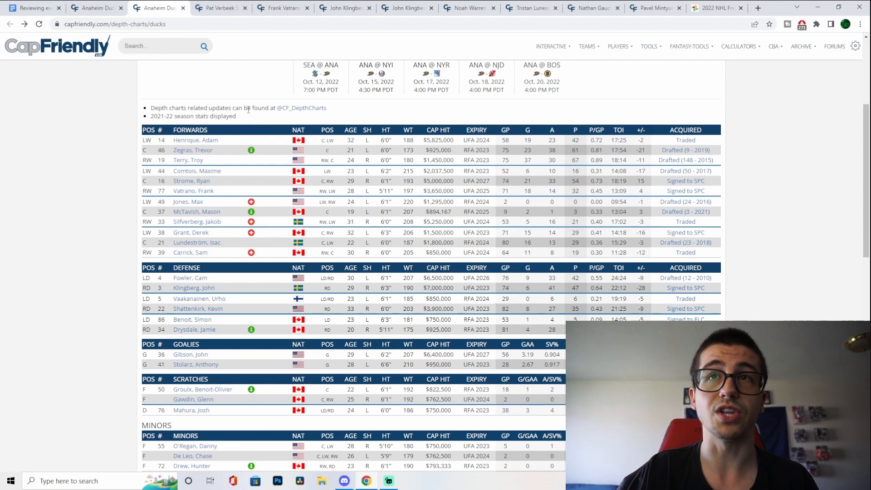